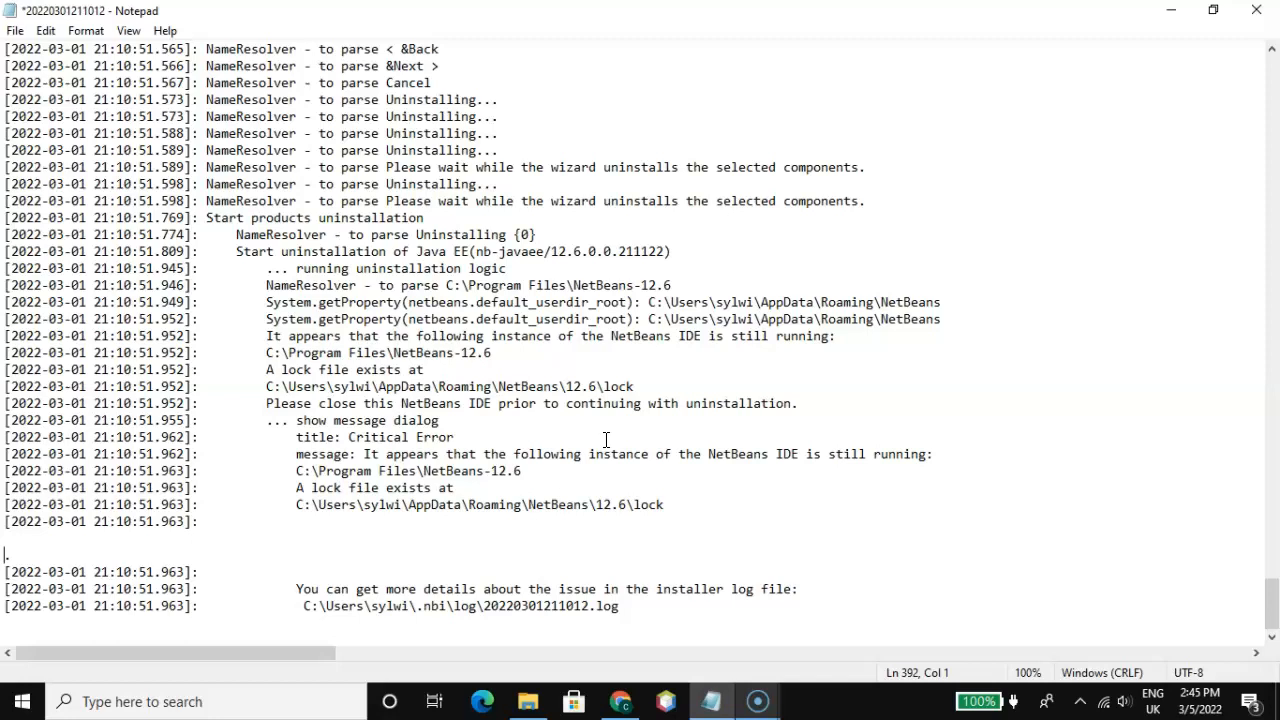
- Highlight the lock file paths in the Notepad log to read where the file is stored
left_click(268, 386)
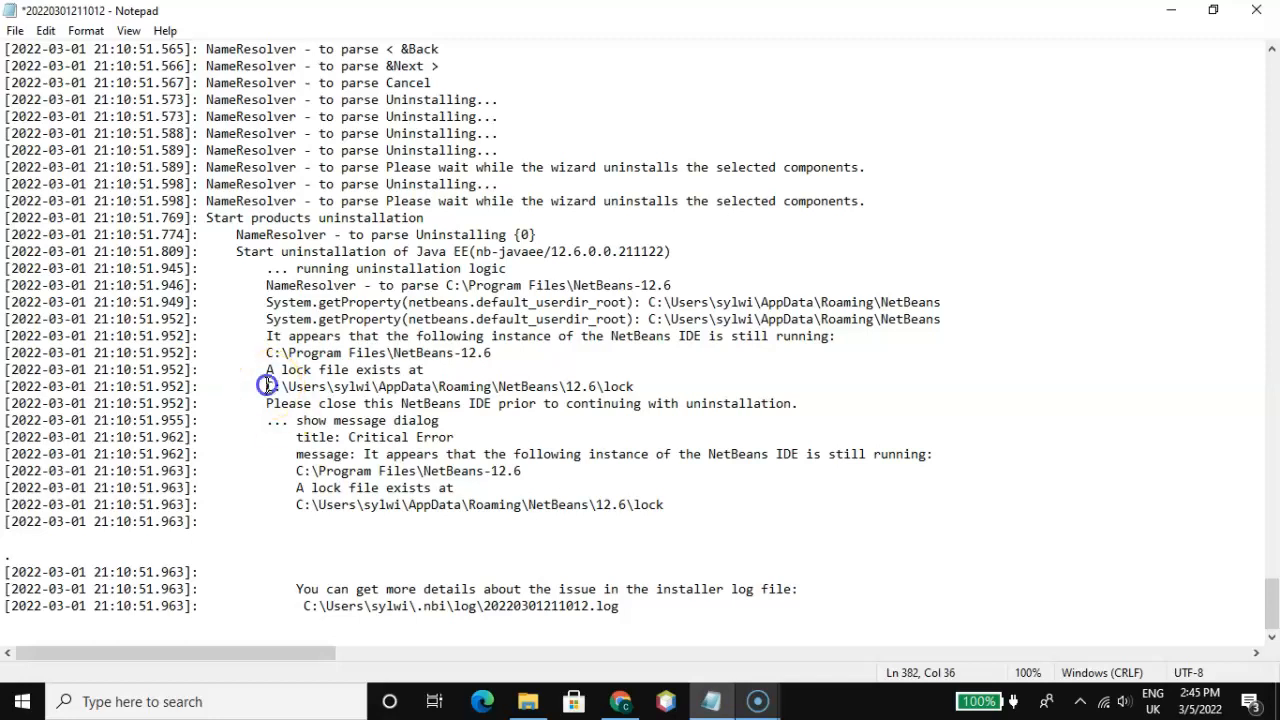
left_click_drag(268, 386, 438, 386)
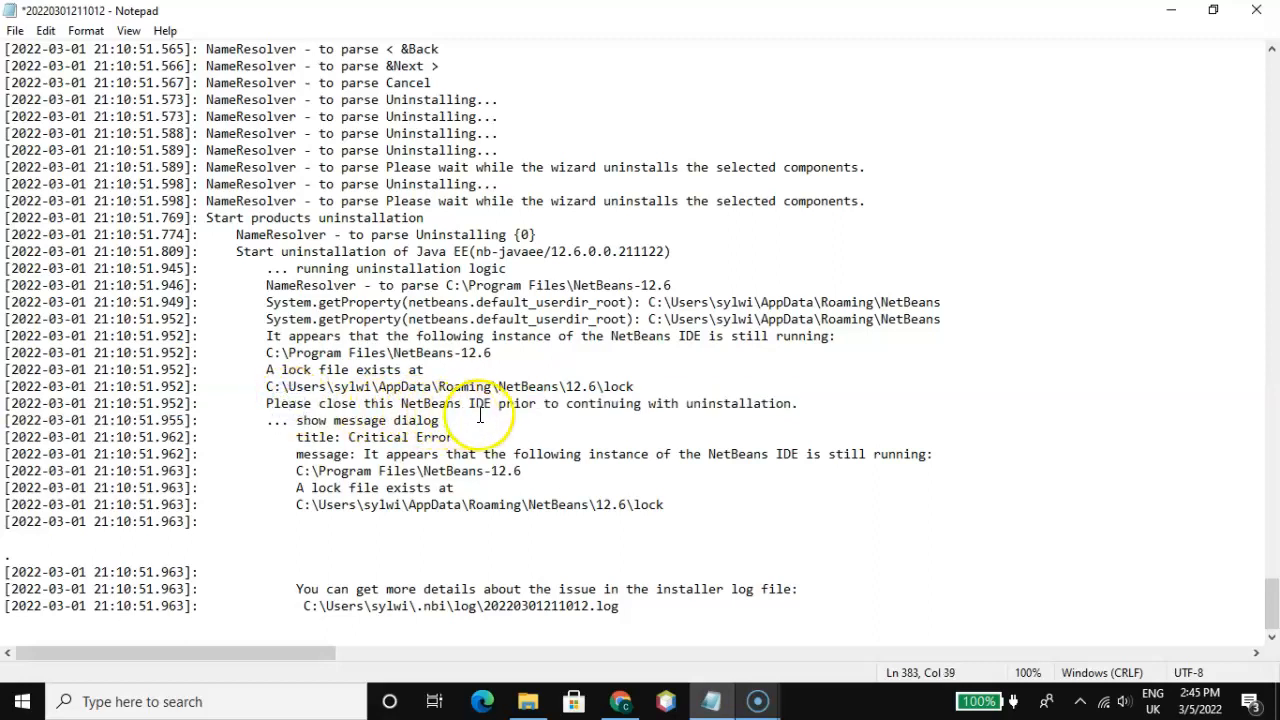
mouse_move(612, 414)
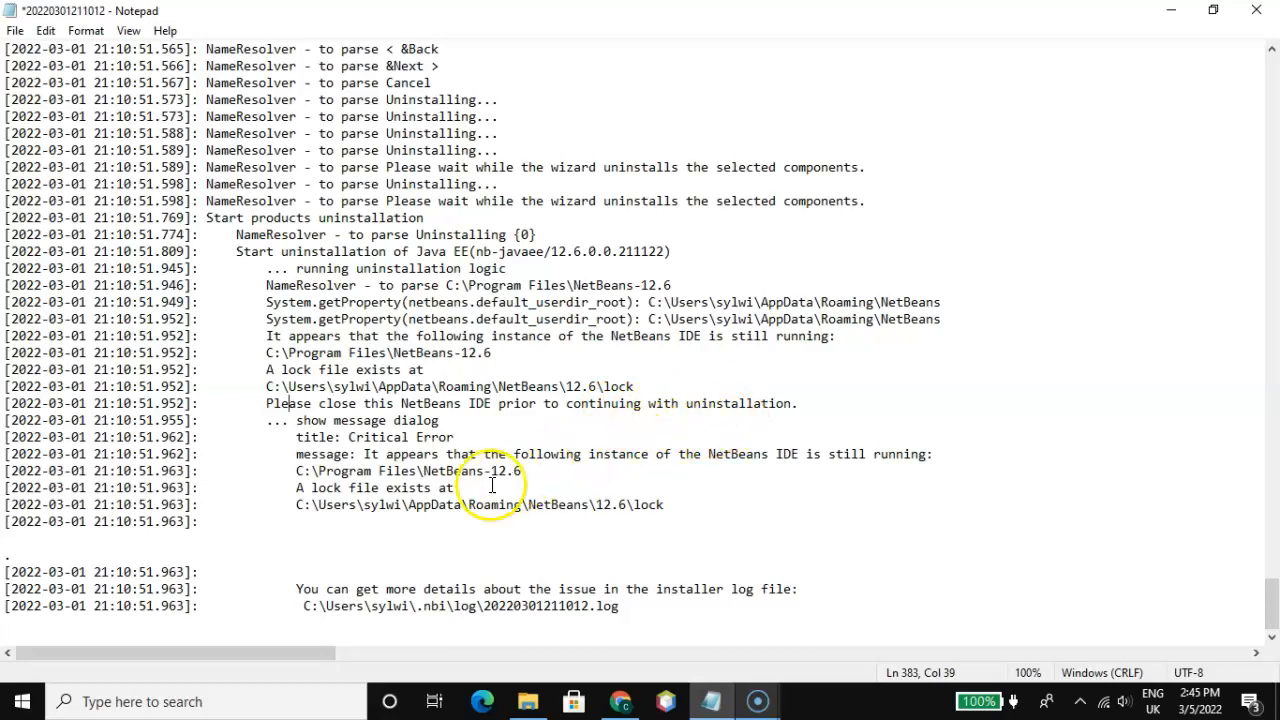
mouse_move(502, 470)
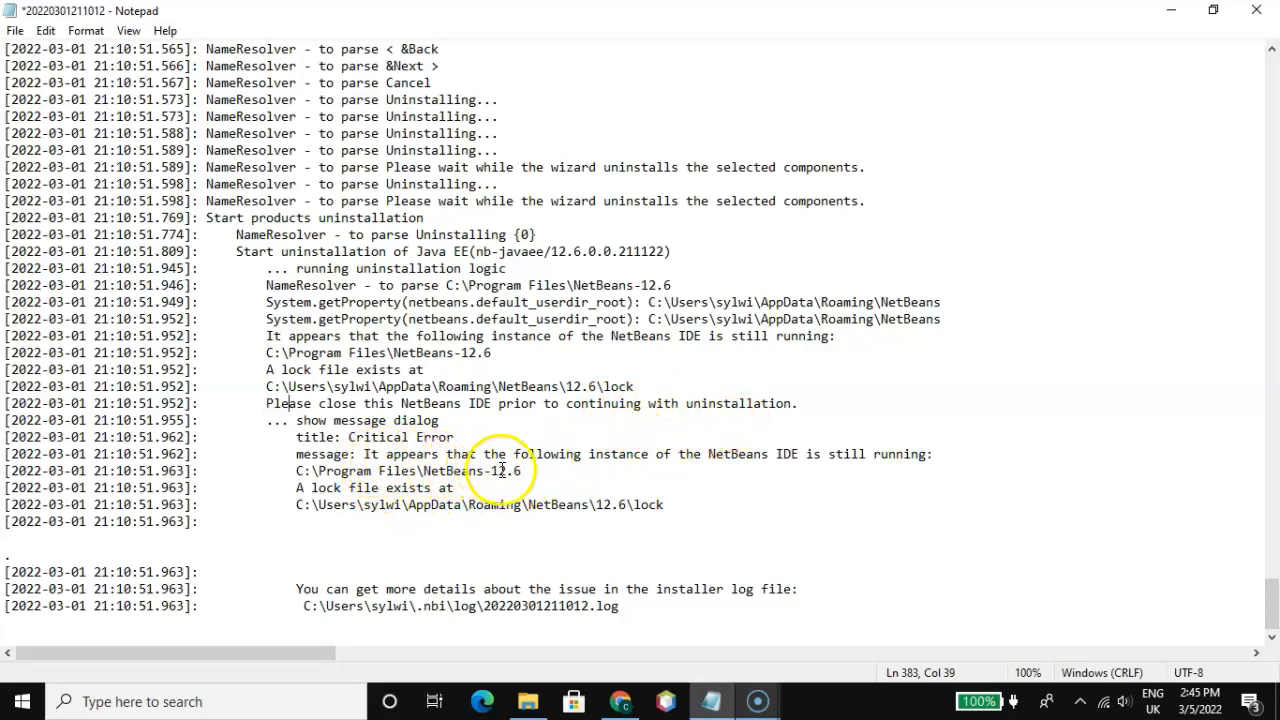
mouse_move(724, 466)
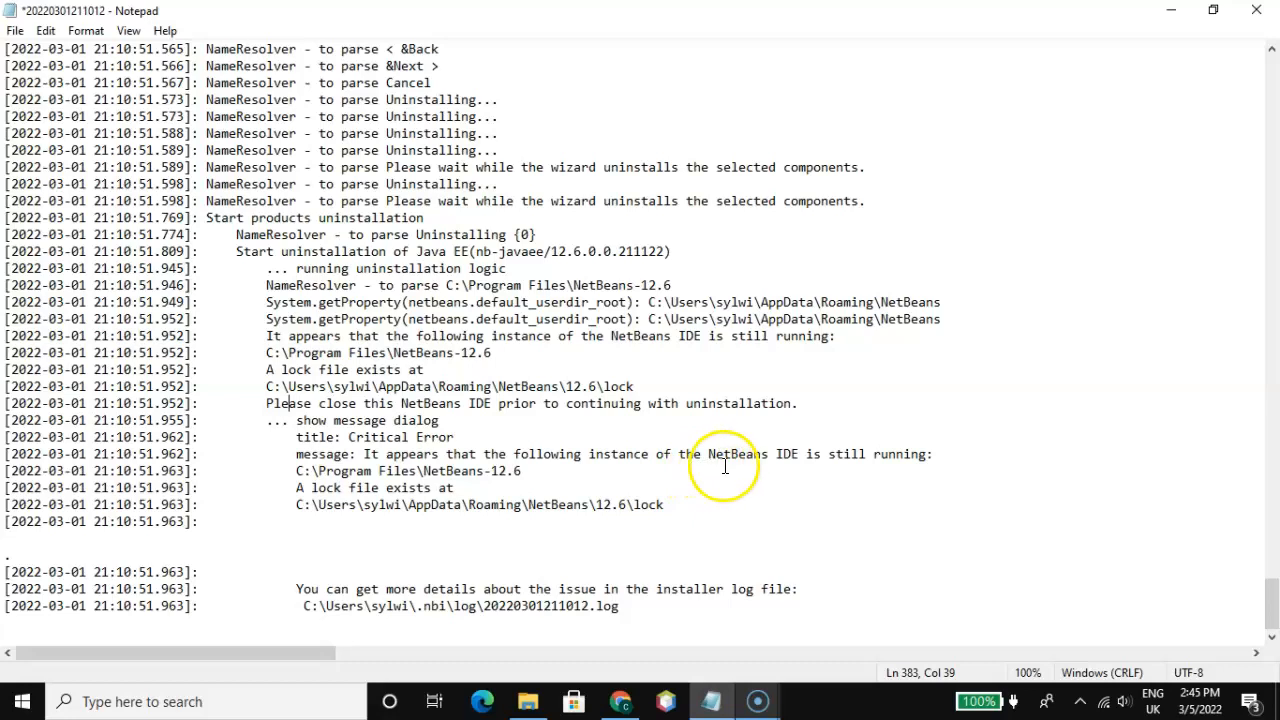
mouse_move(872, 468)
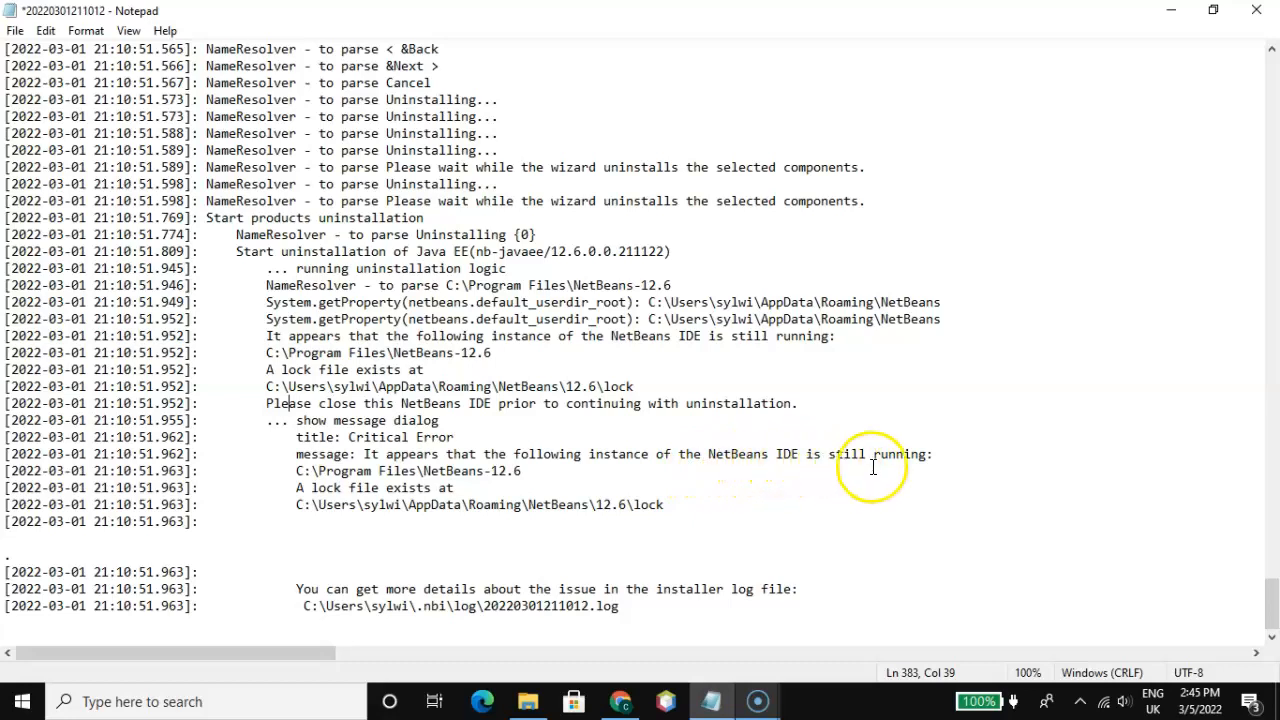
mouse_move(340, 404)
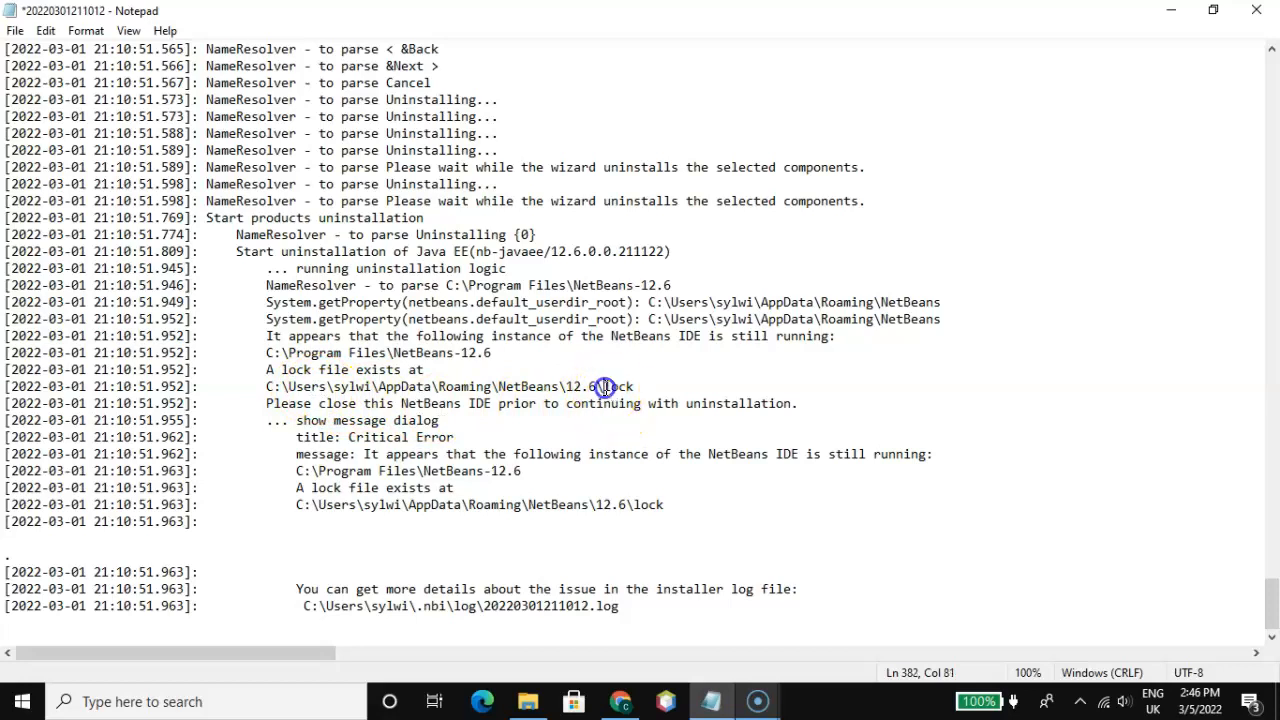
double_click(618, 384)
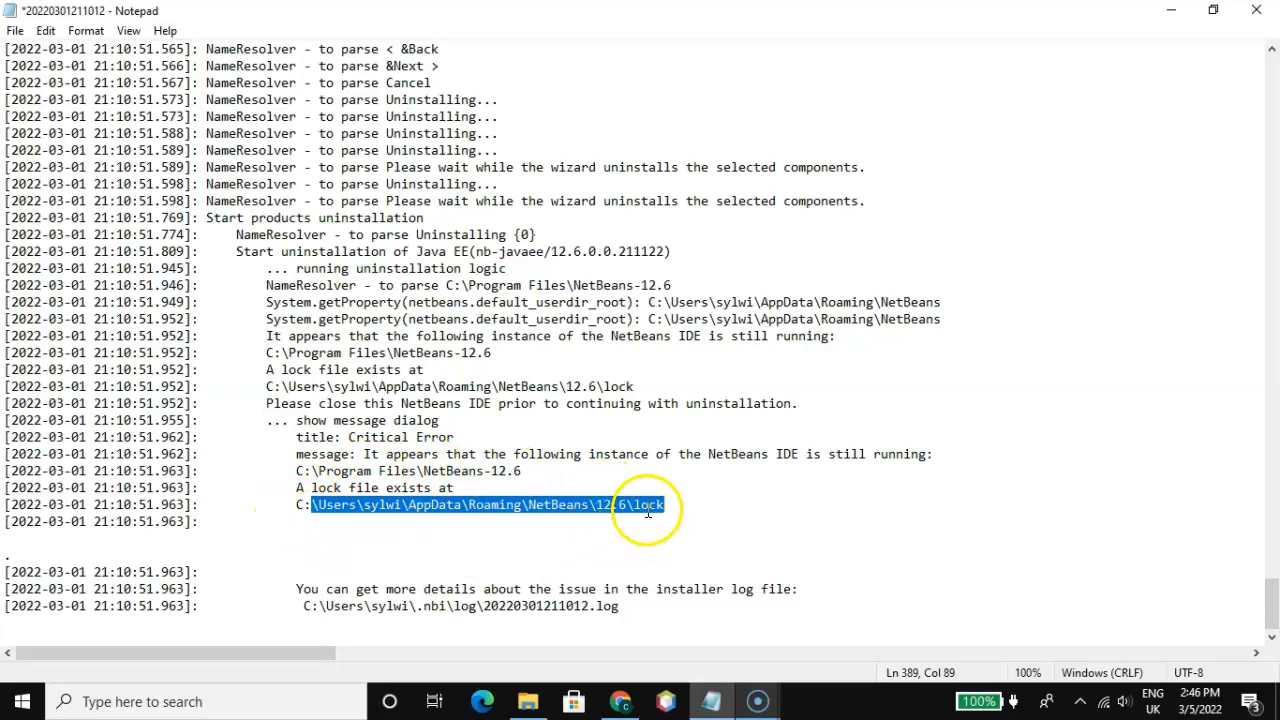
left_click(638, 504)
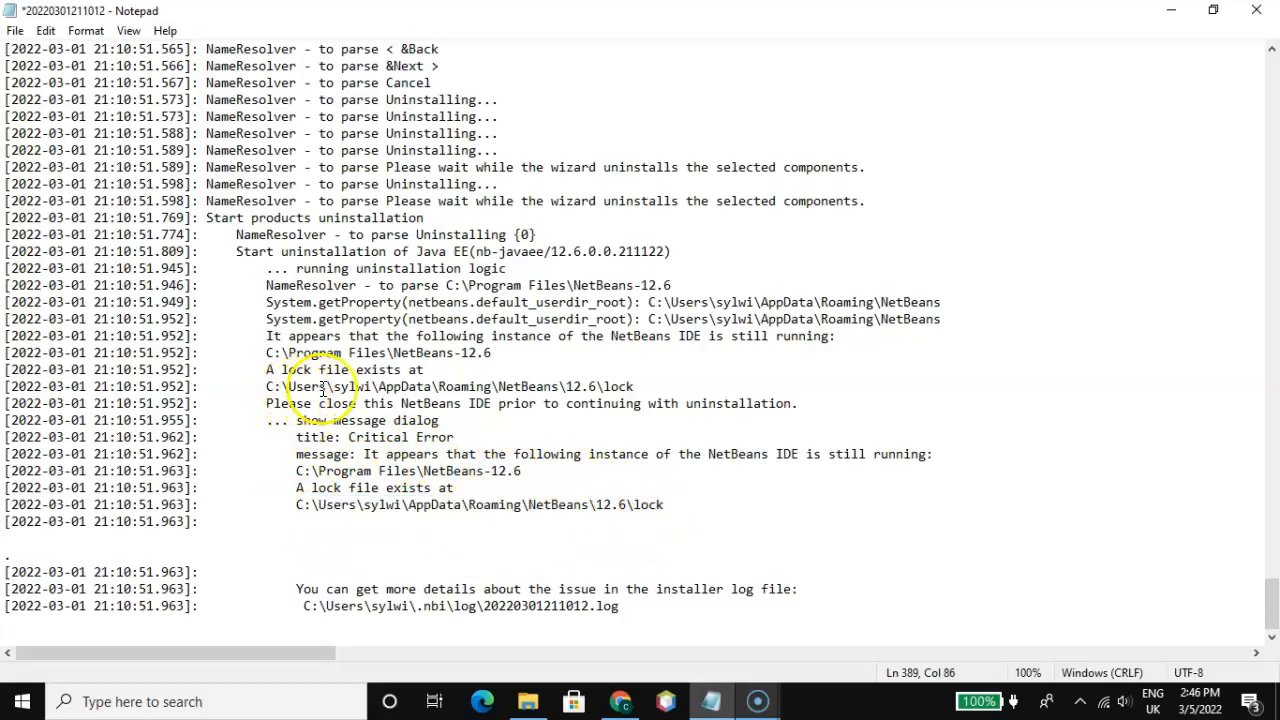
- Pick out the AppData folder name within the first lock file path
left_click(348, 388)
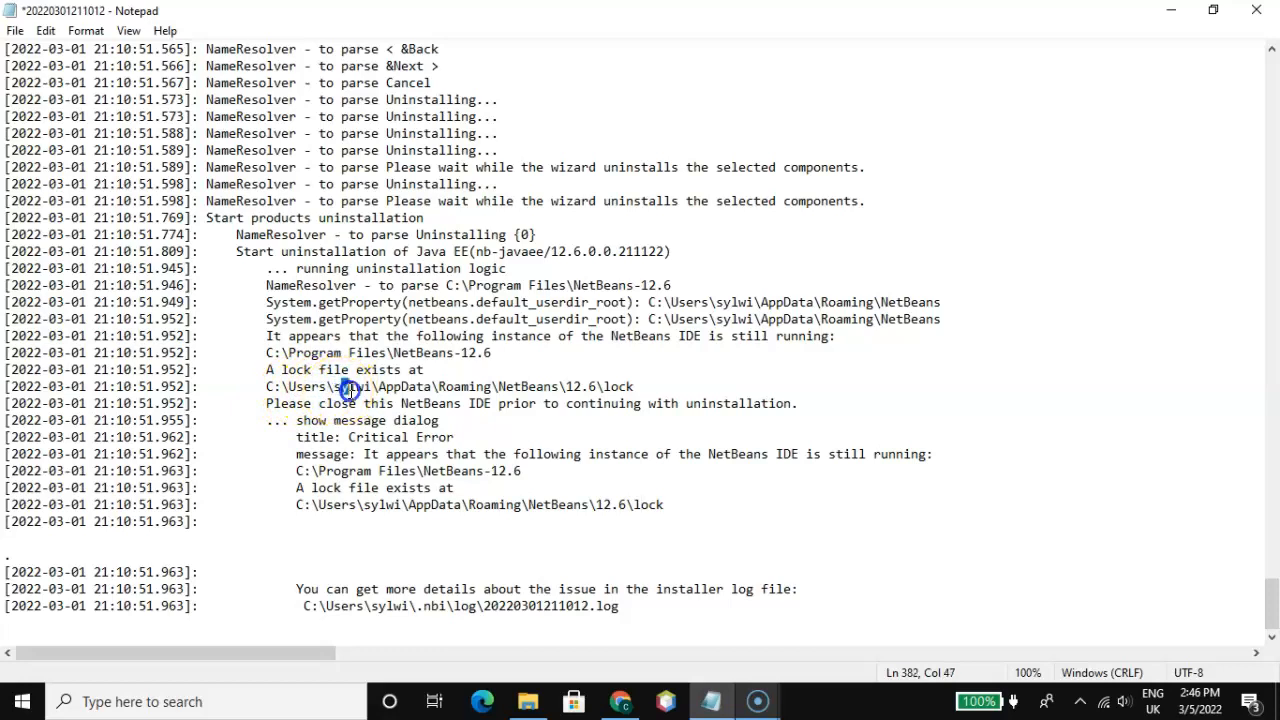
mouse_move(380, 386)
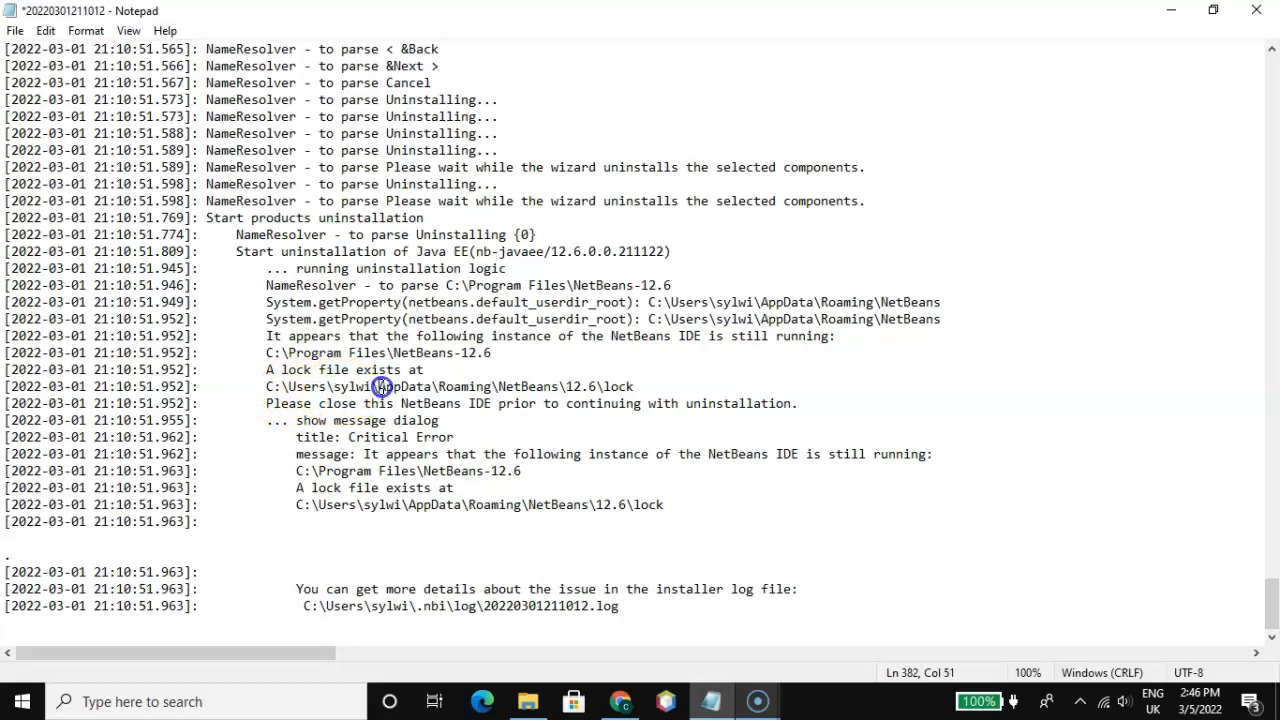
double_click(384, 388)
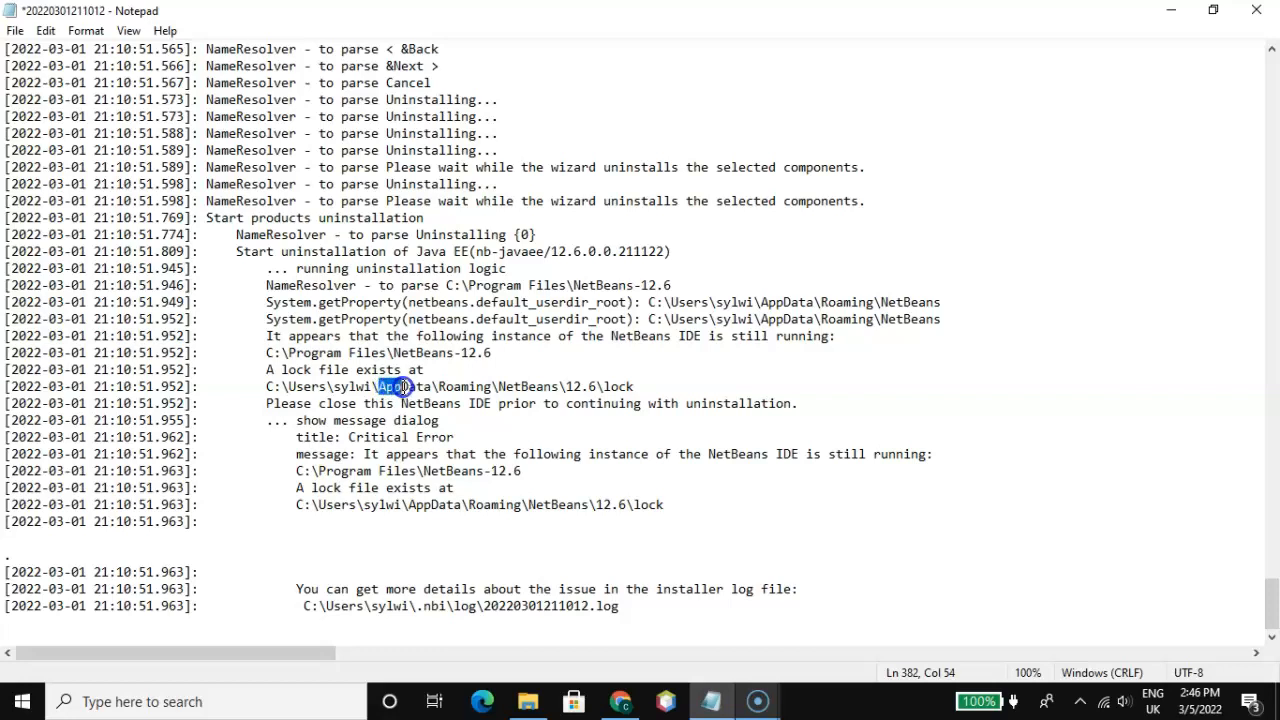
double_click(400, 386)
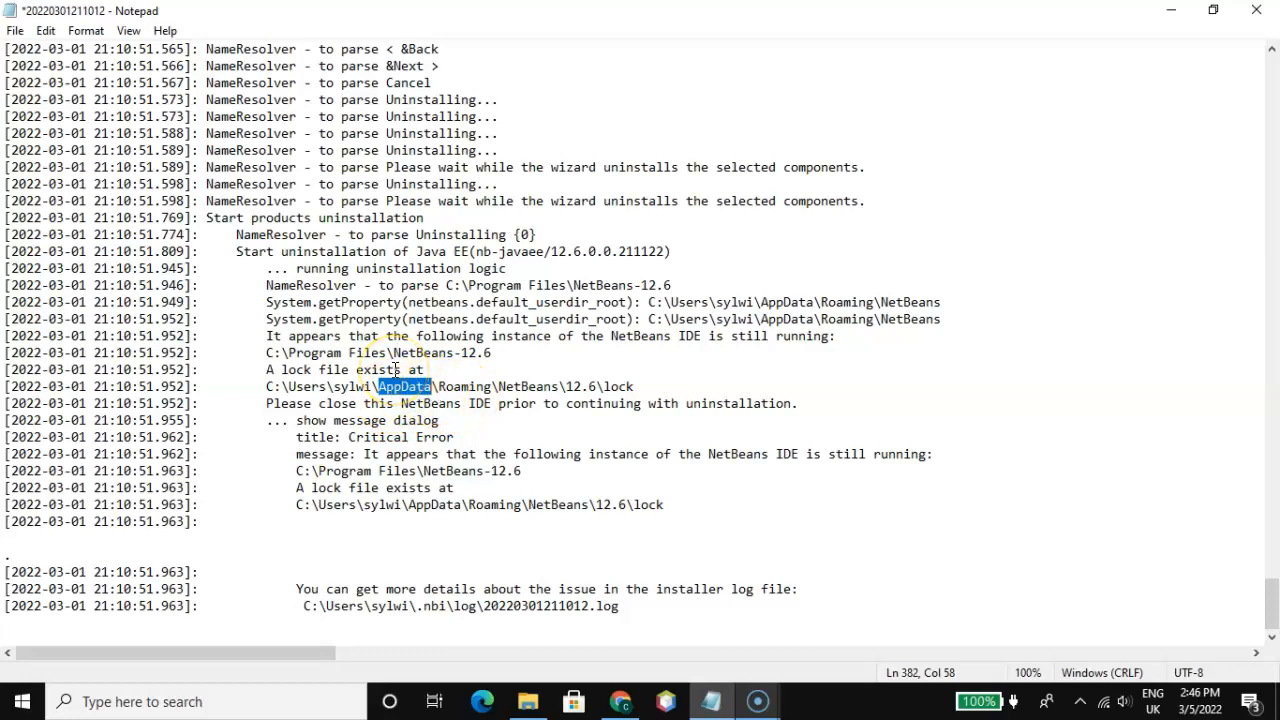
mouse_move(630, 394)
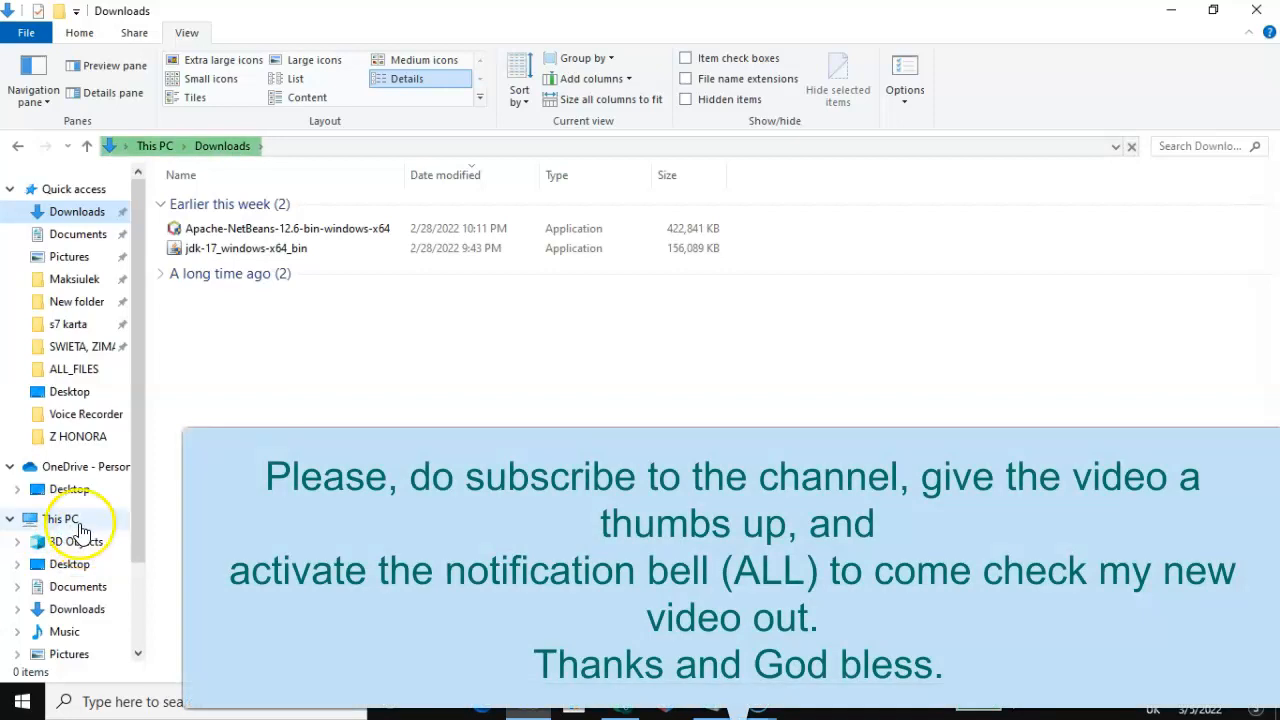
- Go to This PC and list the top-level folders of the Windows (C:) drive
left_click(60, 520)
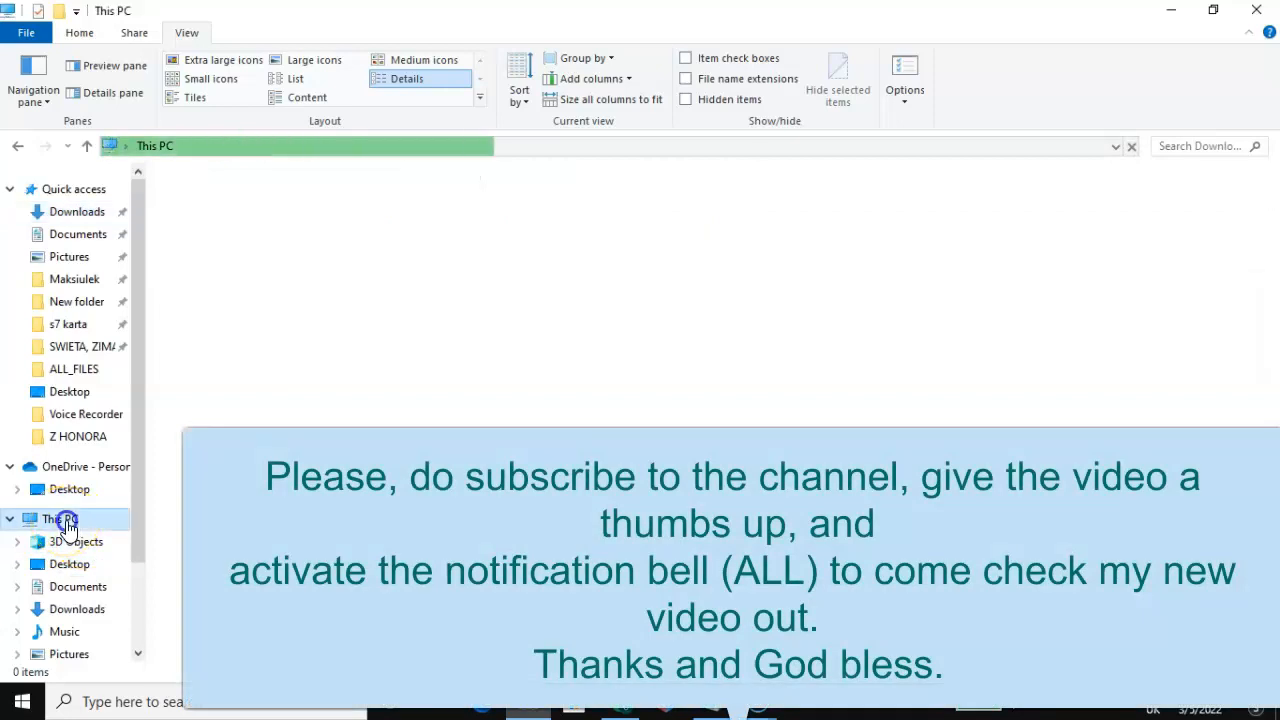
left_click(62, 520)
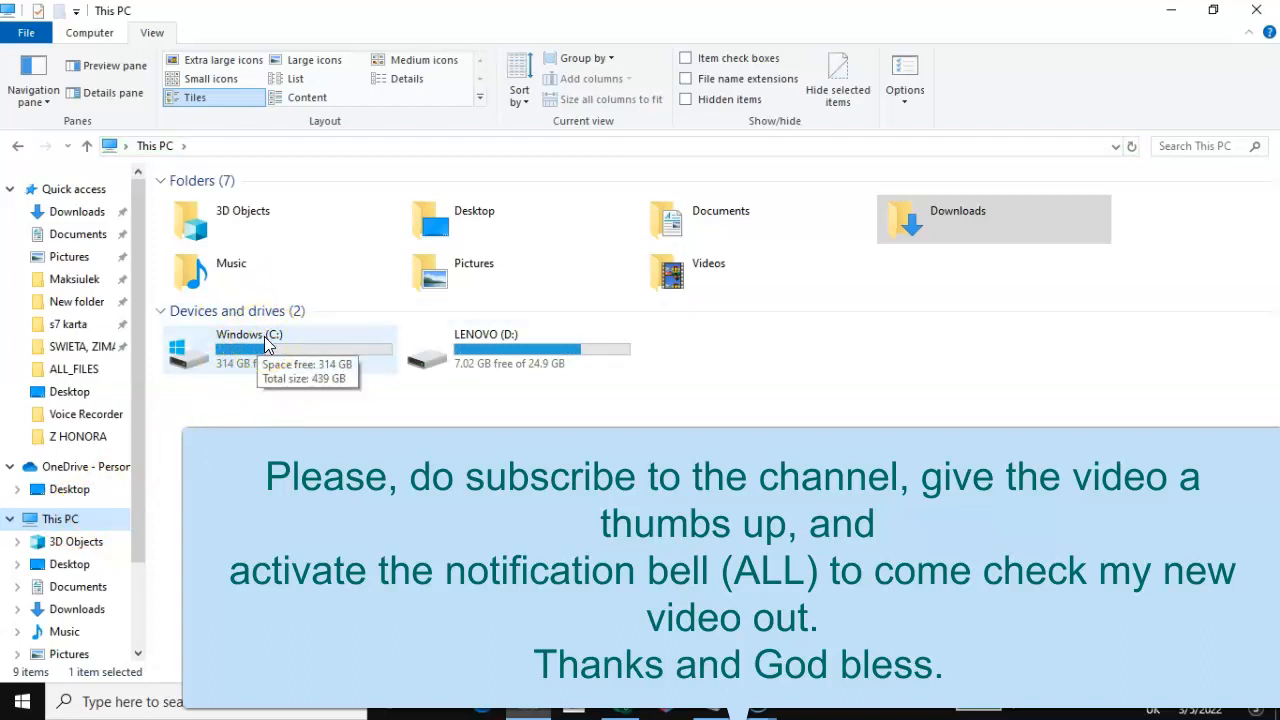
double_click(240, 350)
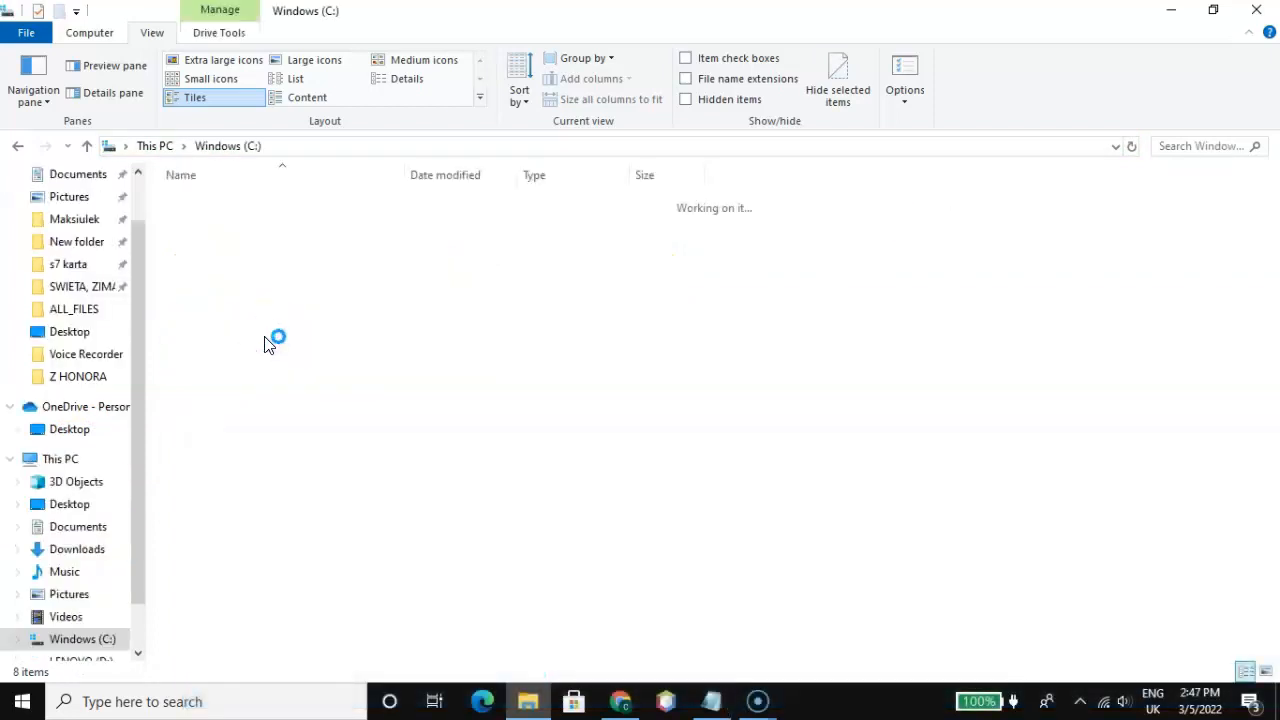
left_click(406, 78)
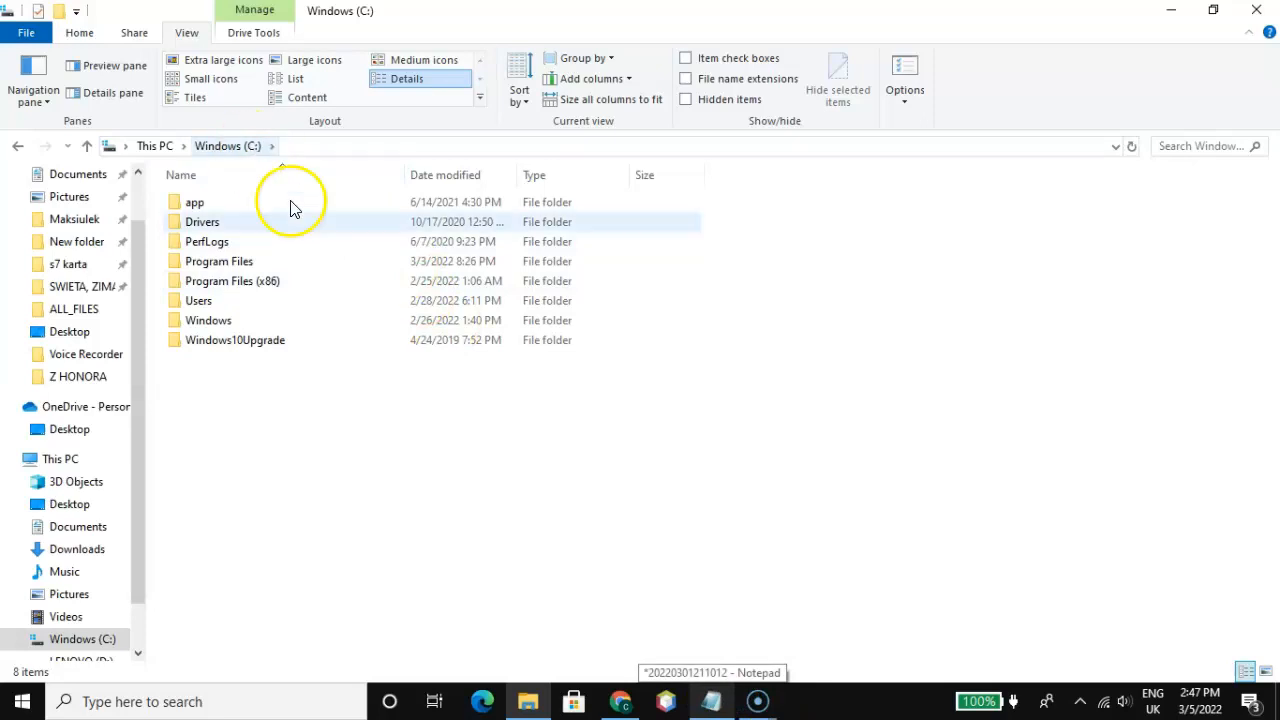
left_click(712, 702)
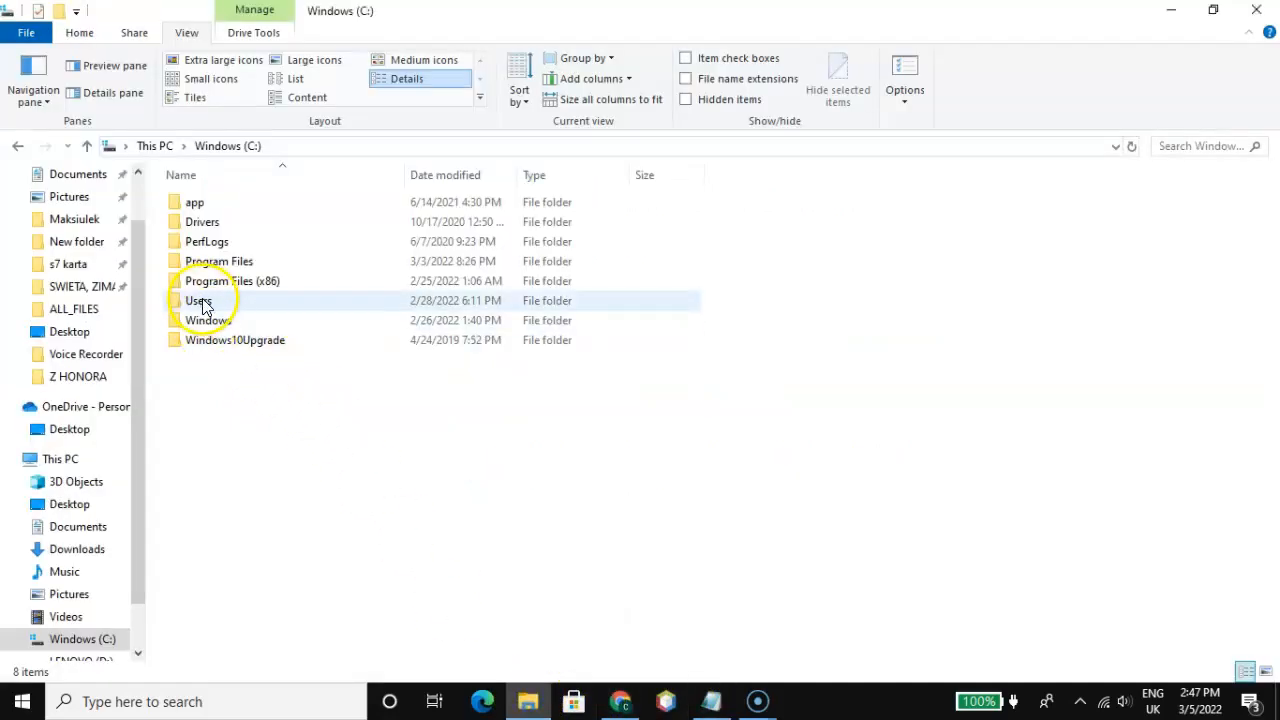
- Enter the Users folder and then the sylwi user folder, checking the path in the log
double_click(196, 300)
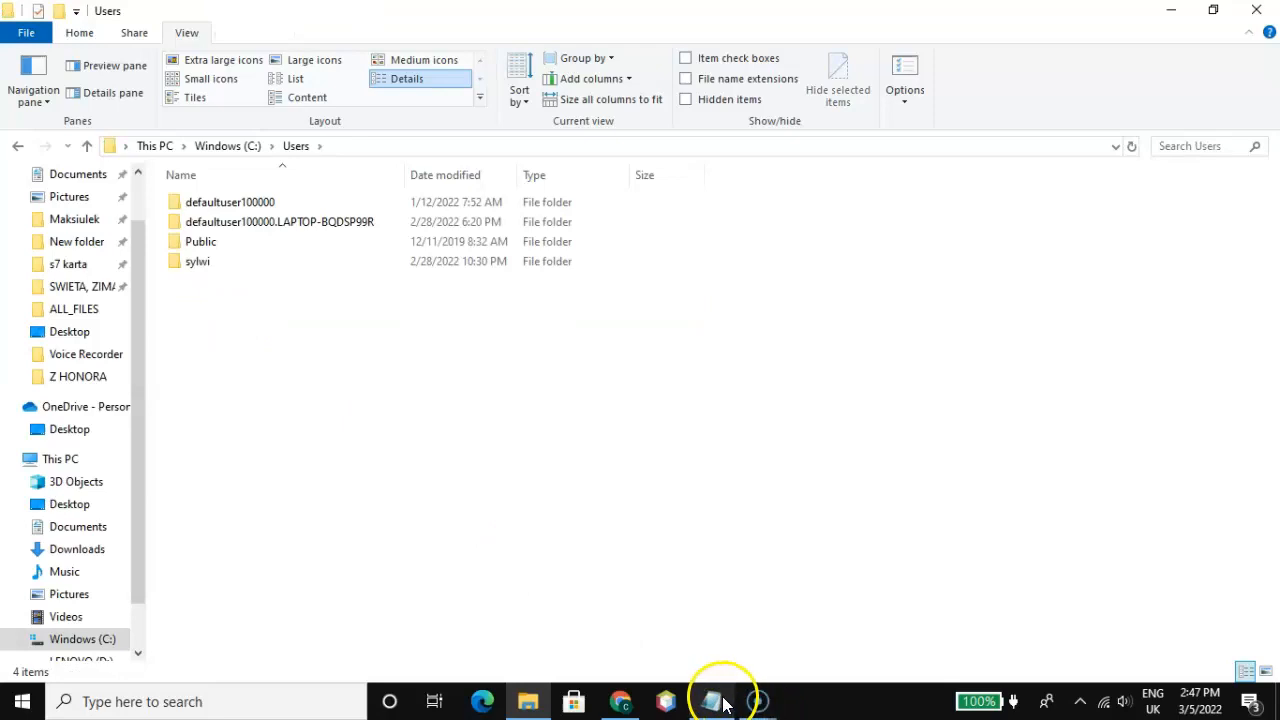
left_click(708, 700)
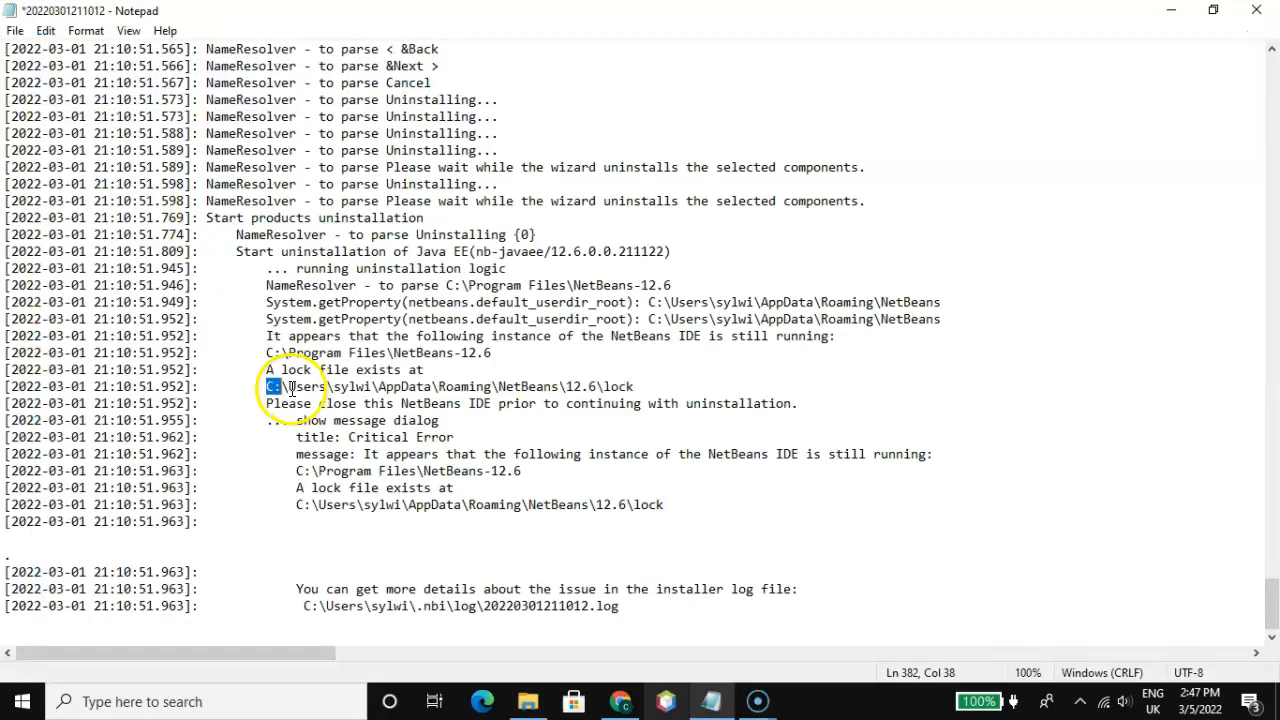
left_click(340, 394)
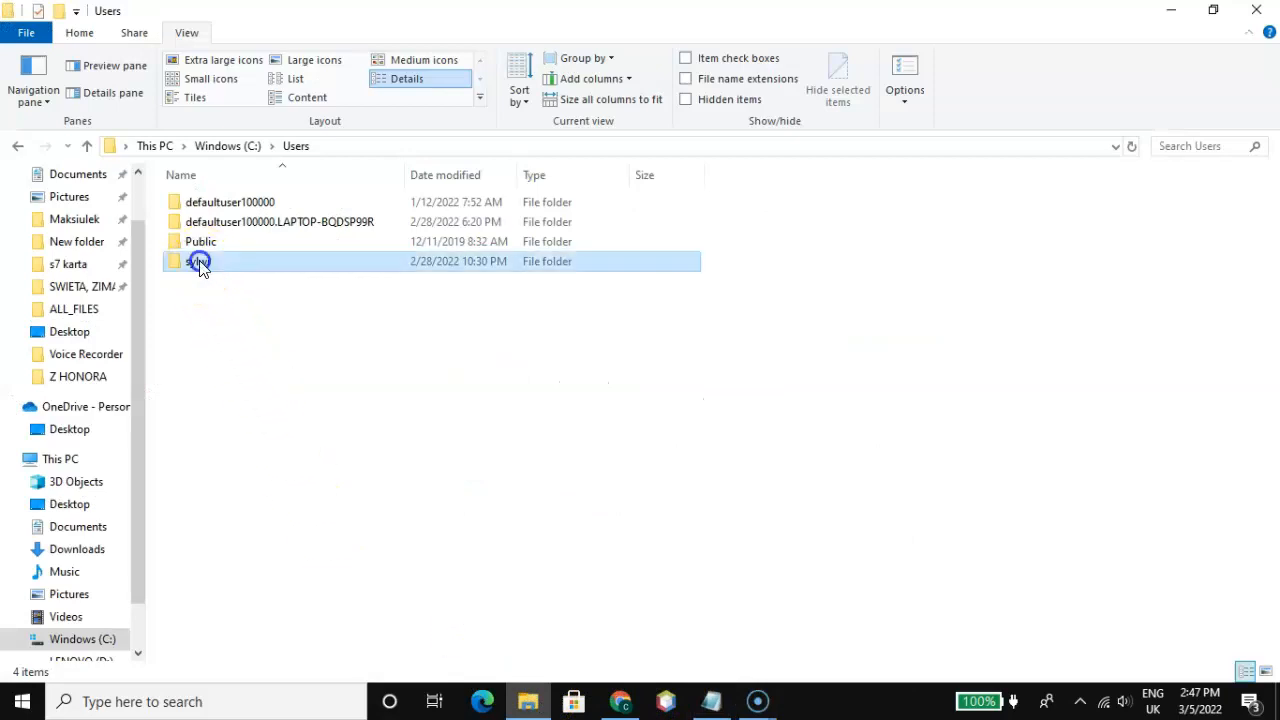
double_click(200, 260)
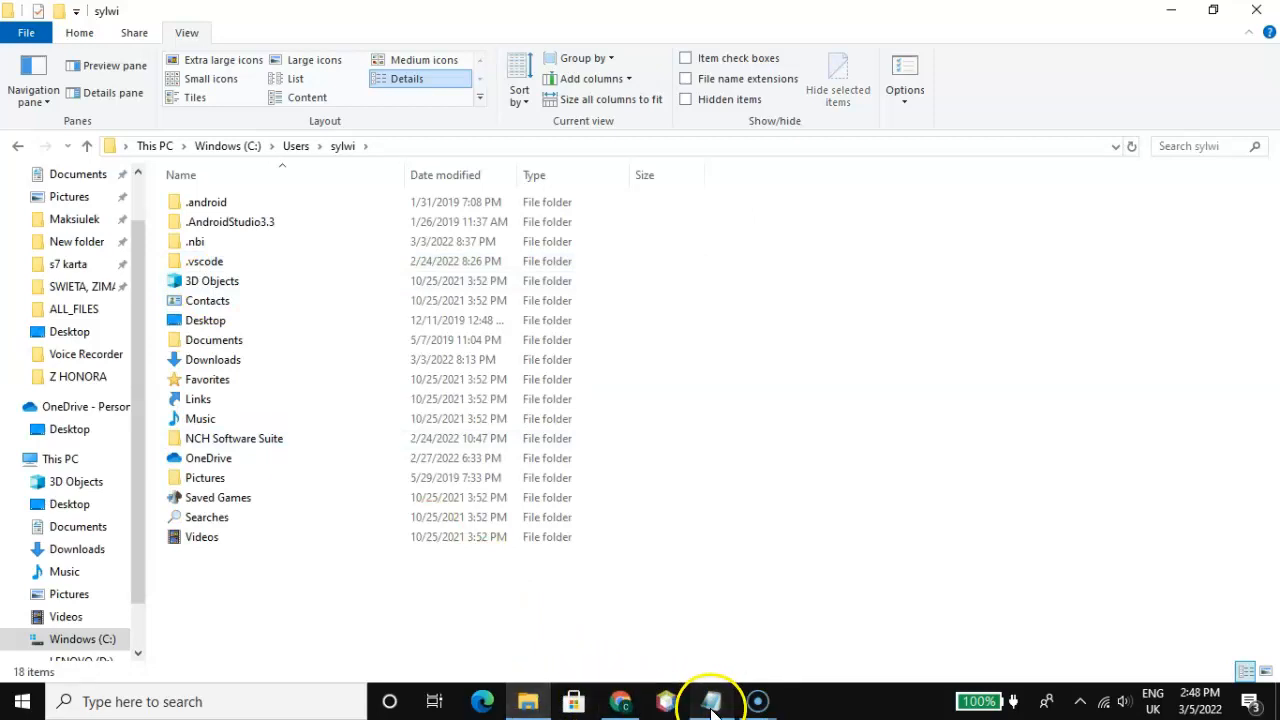
- Compare with the log once more and bring the user folder window back to front
left_click(712, 700)
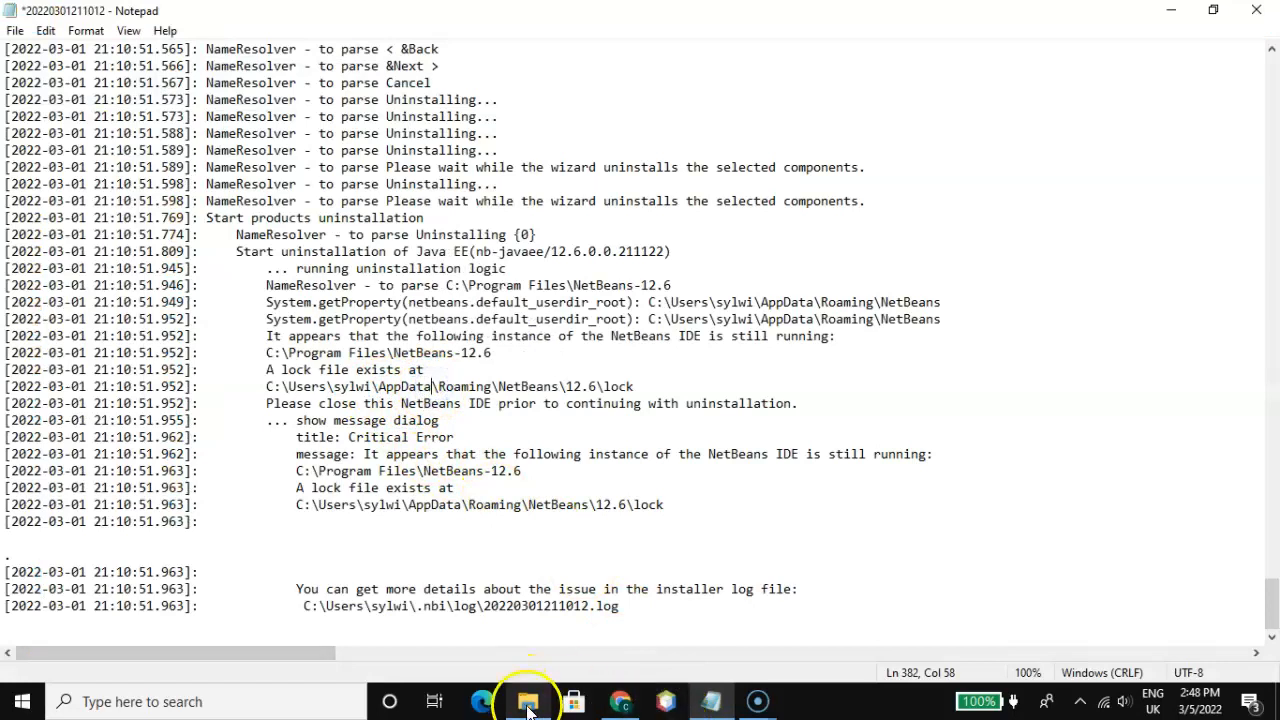
left_click(528, 702)
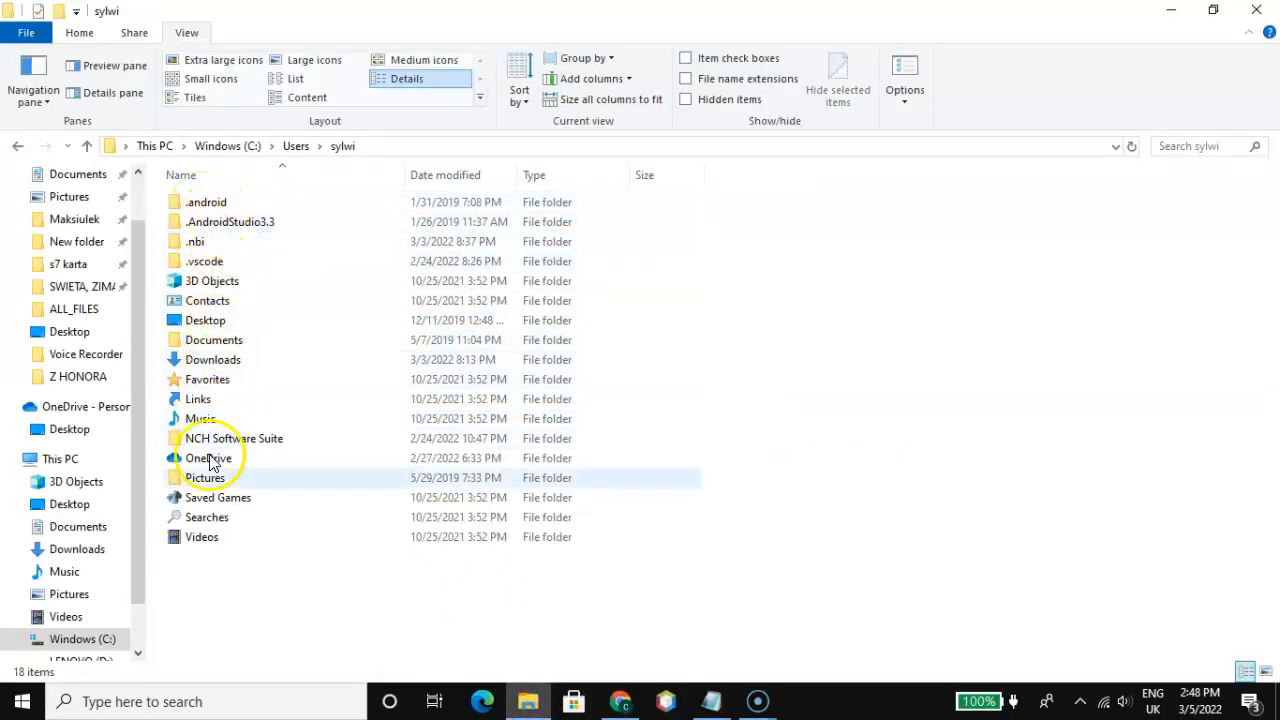
left_click(80, 32)
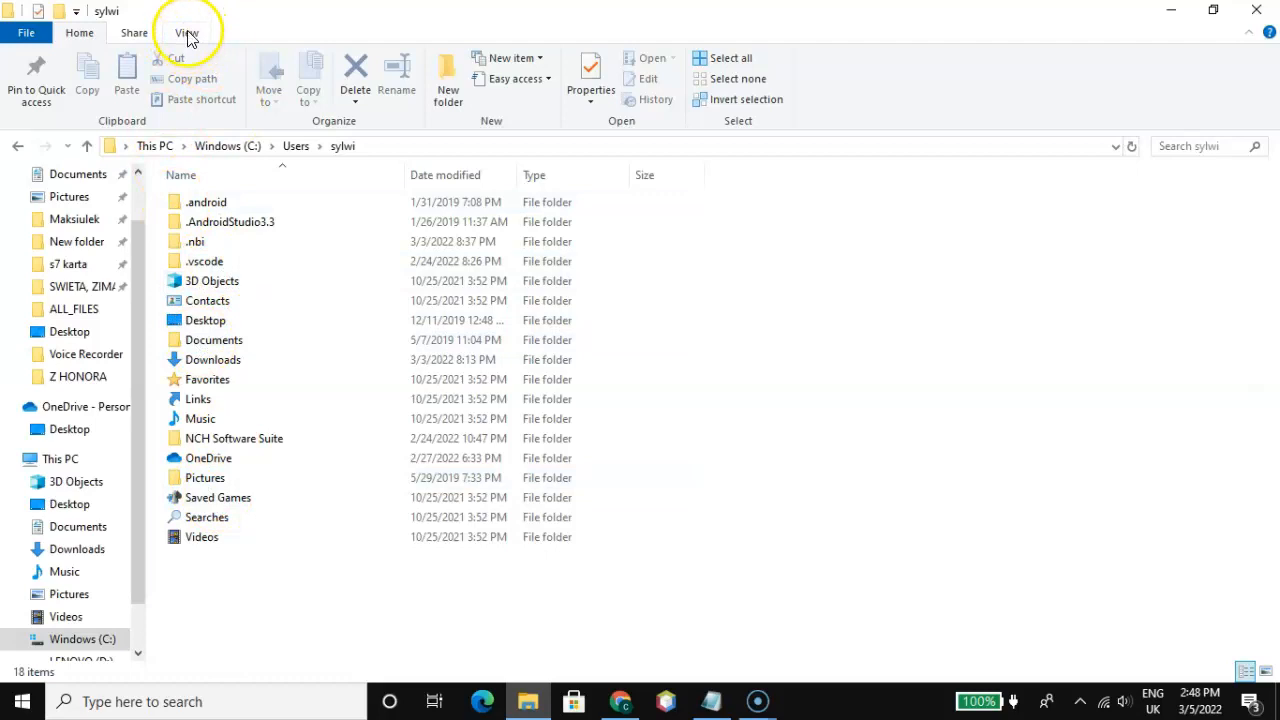
- Enable Hidden items in the View ribbon so the AppData folder appears
left_click(184, 32)
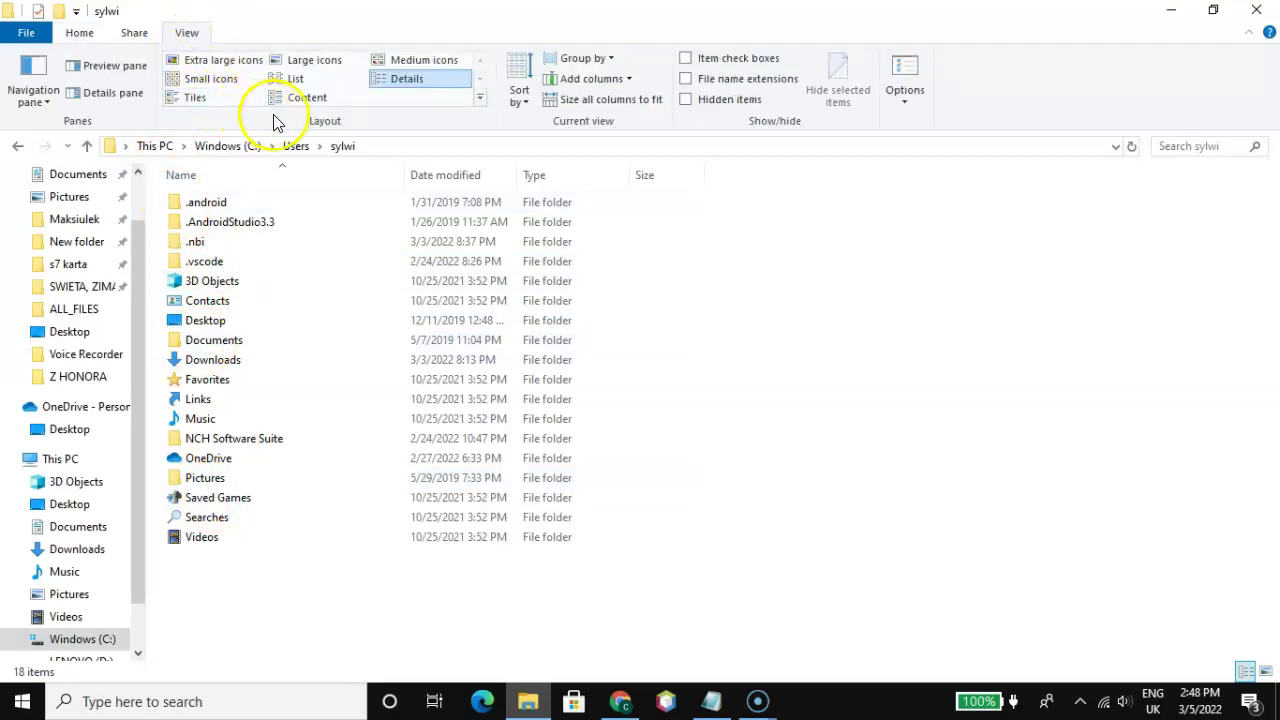
mouse_move(620, 148)
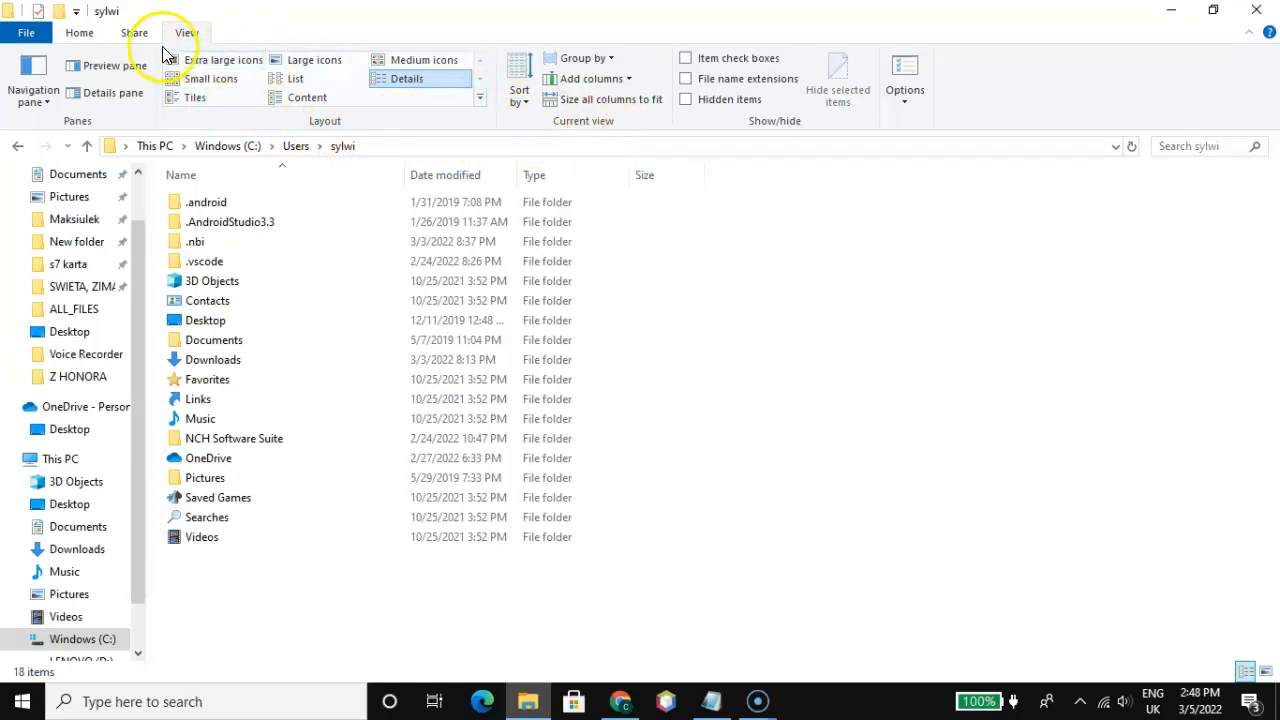
mouse_move(204, 32)
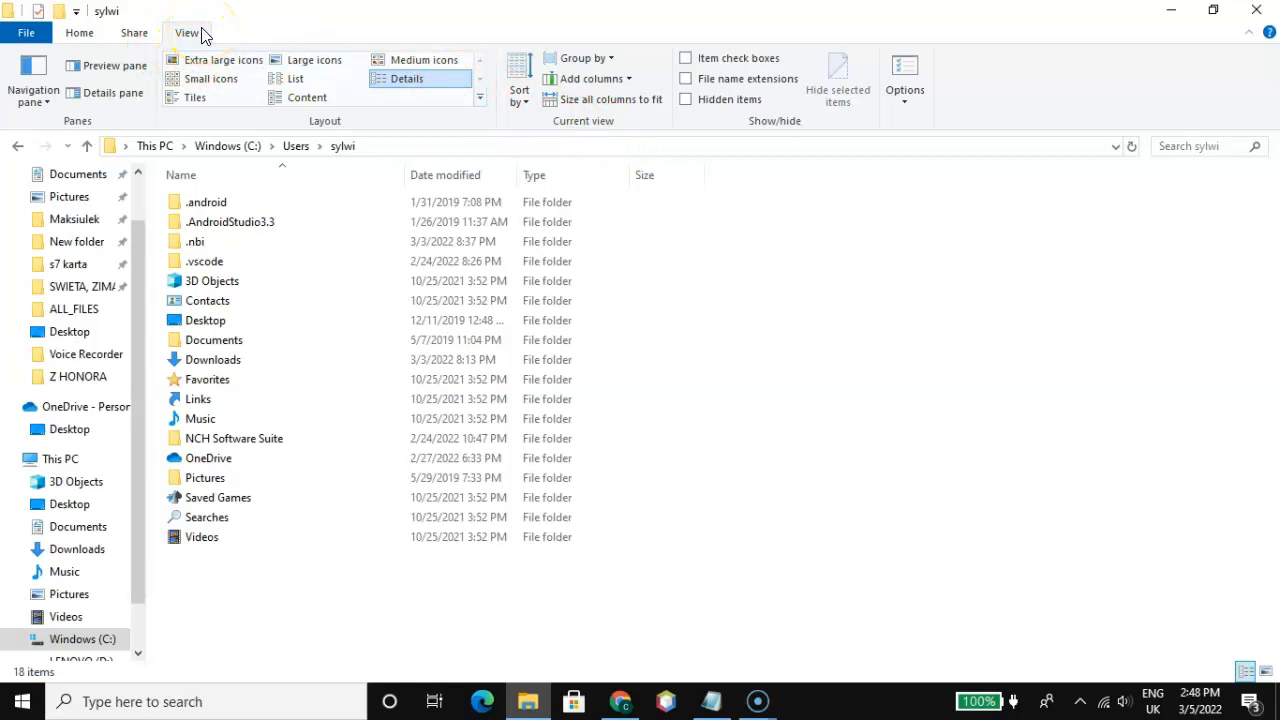
left_click(188, 32)
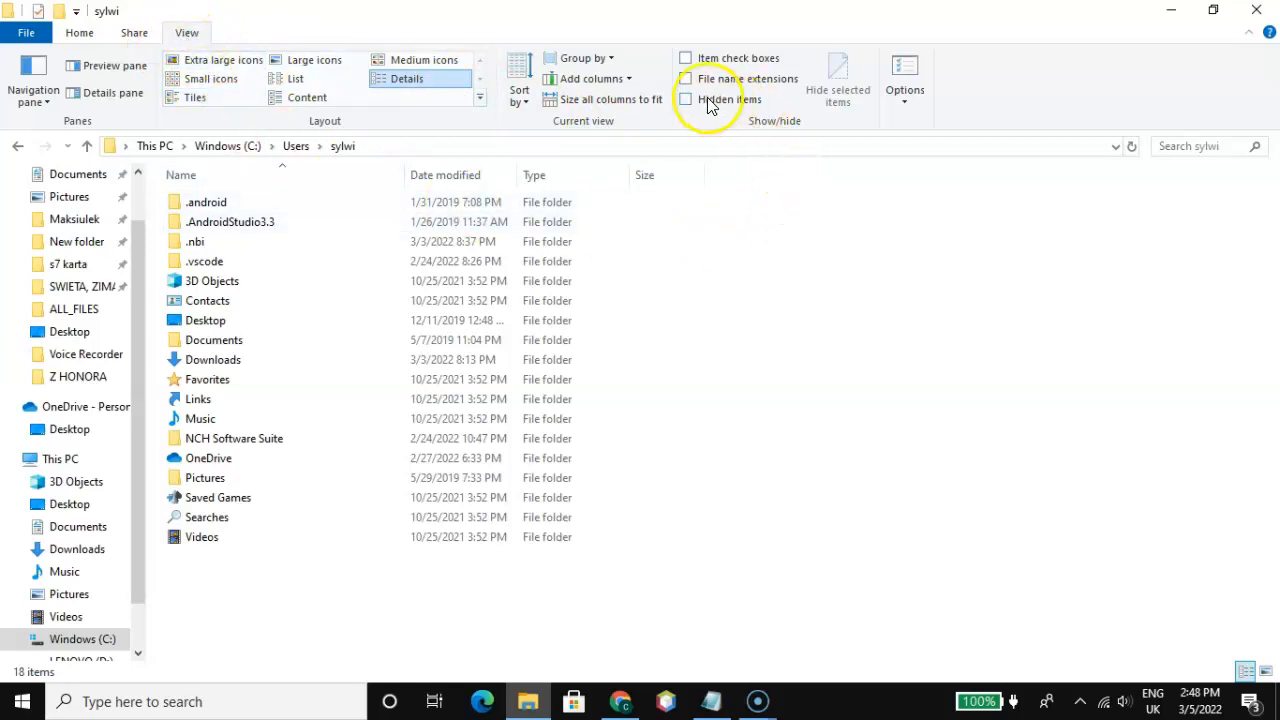
mouse_move(708, 110)
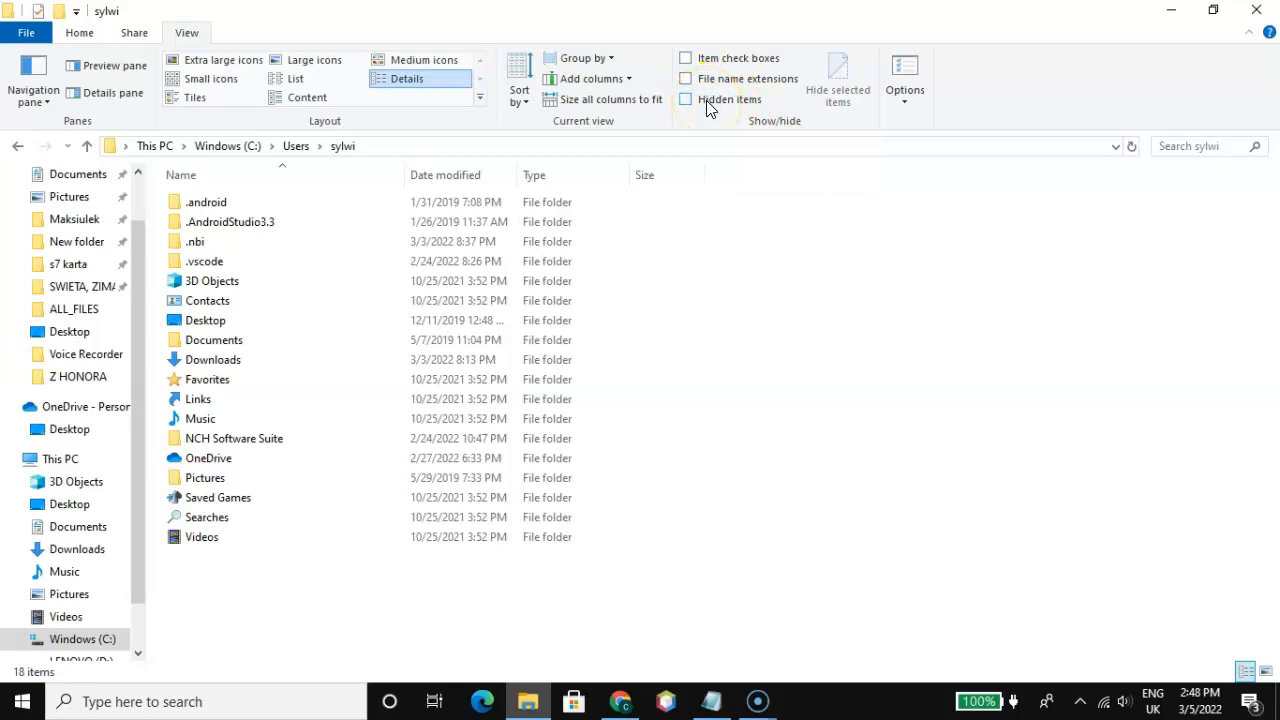
mouse_move(722, 104)
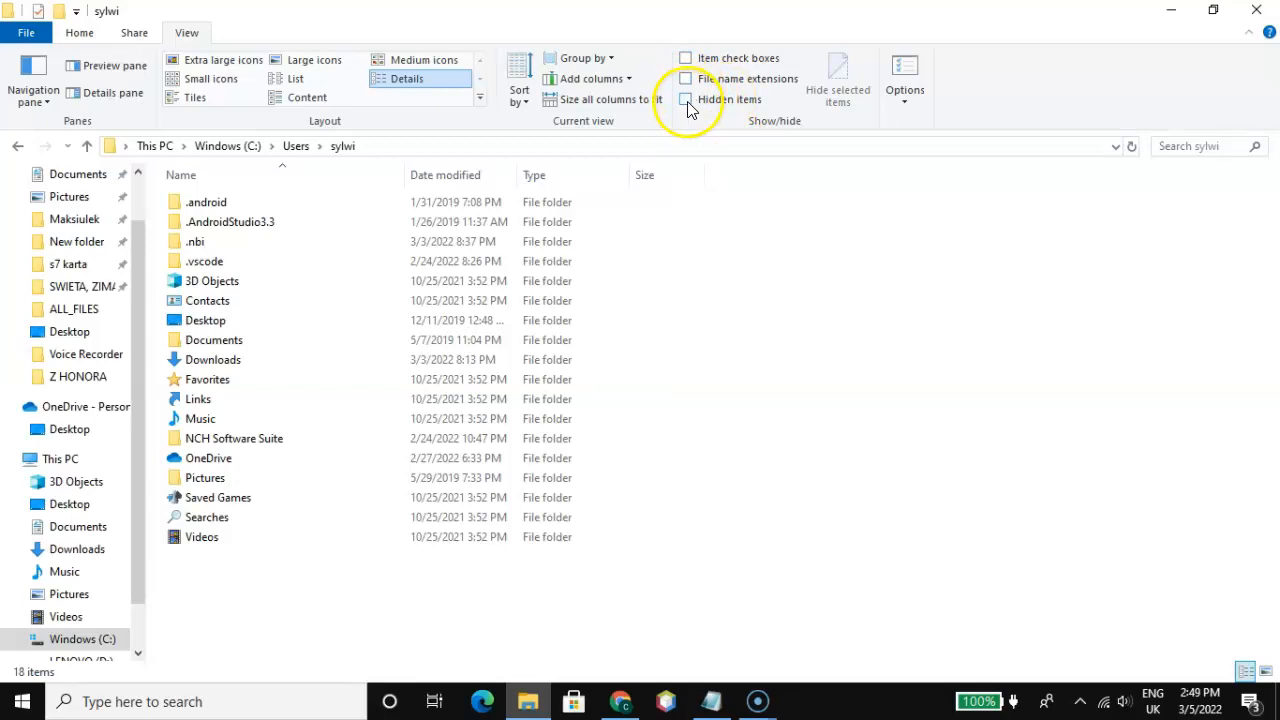
left_click(684, 100)
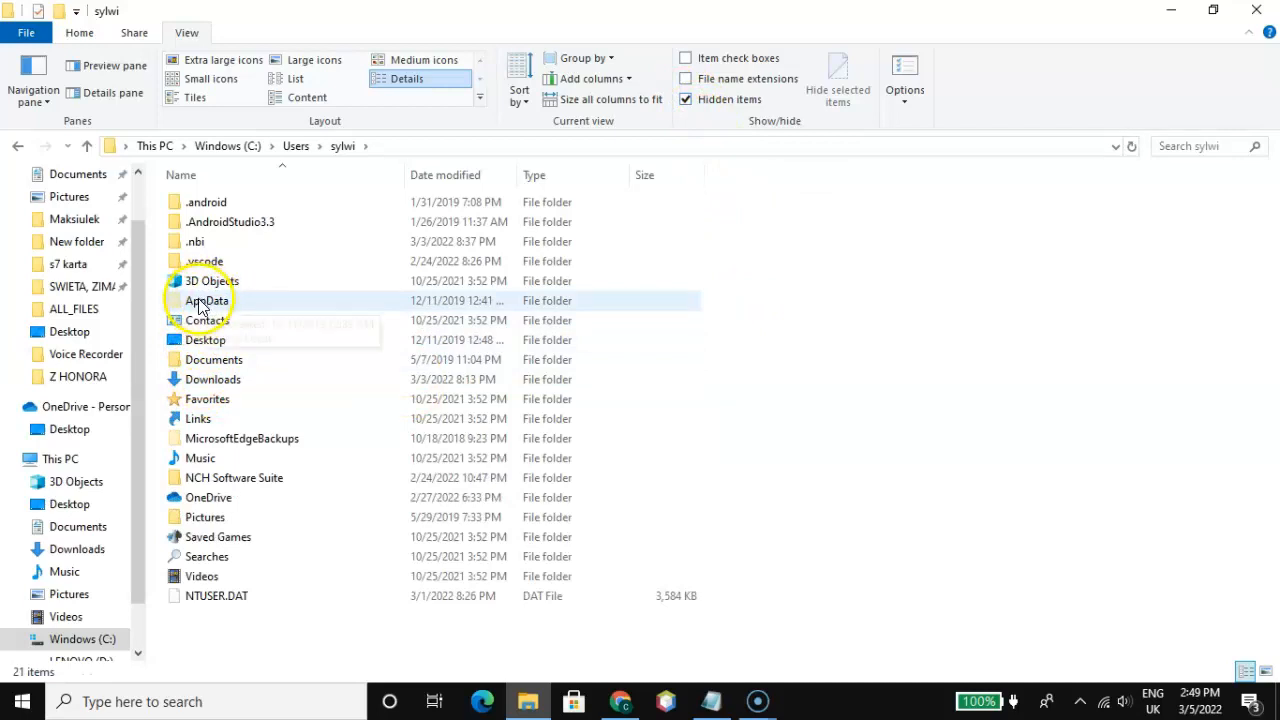
- Enter AppData and then Roaming, verifying the path against the log
double_click(206, 300)
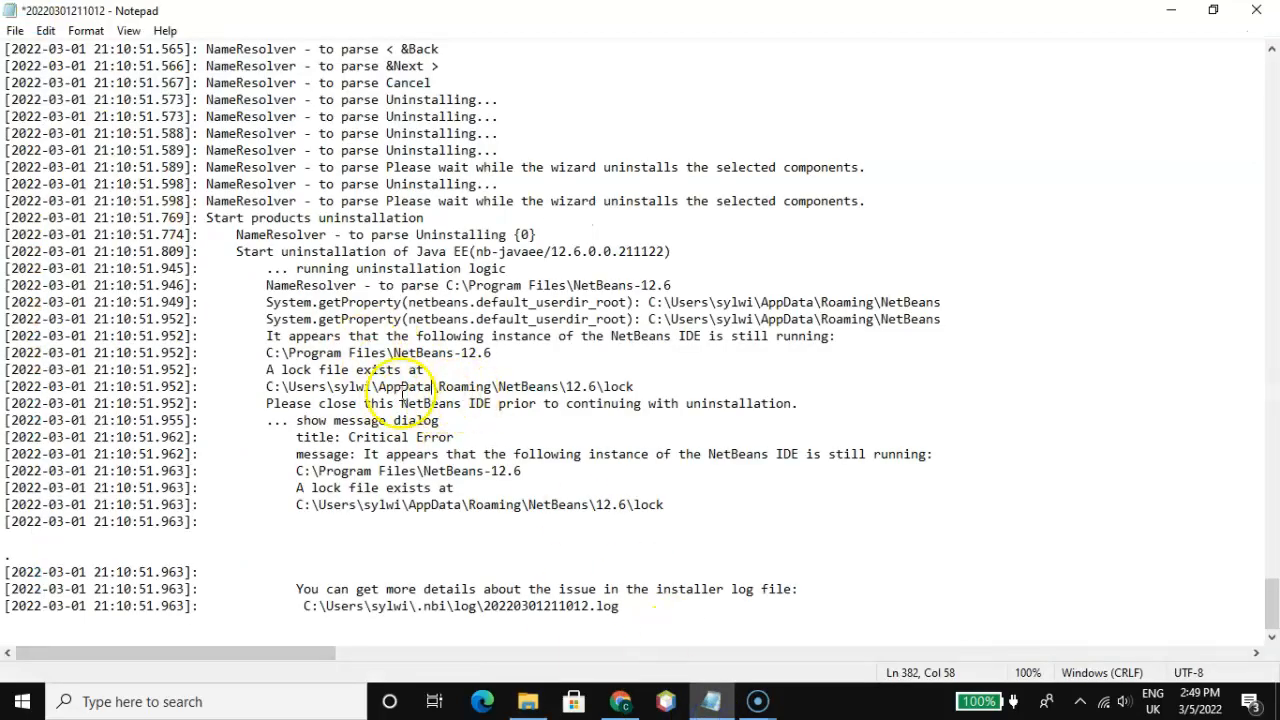
left_click(530, 702)
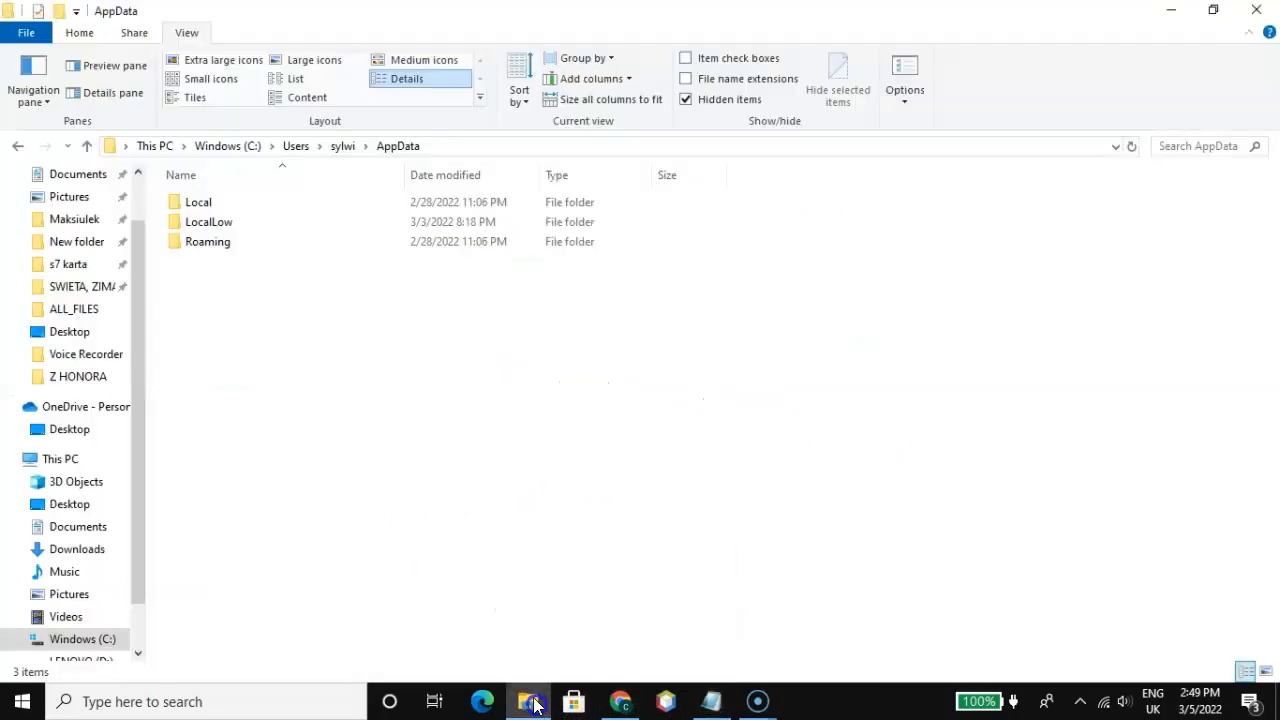
left_click(208, 240)
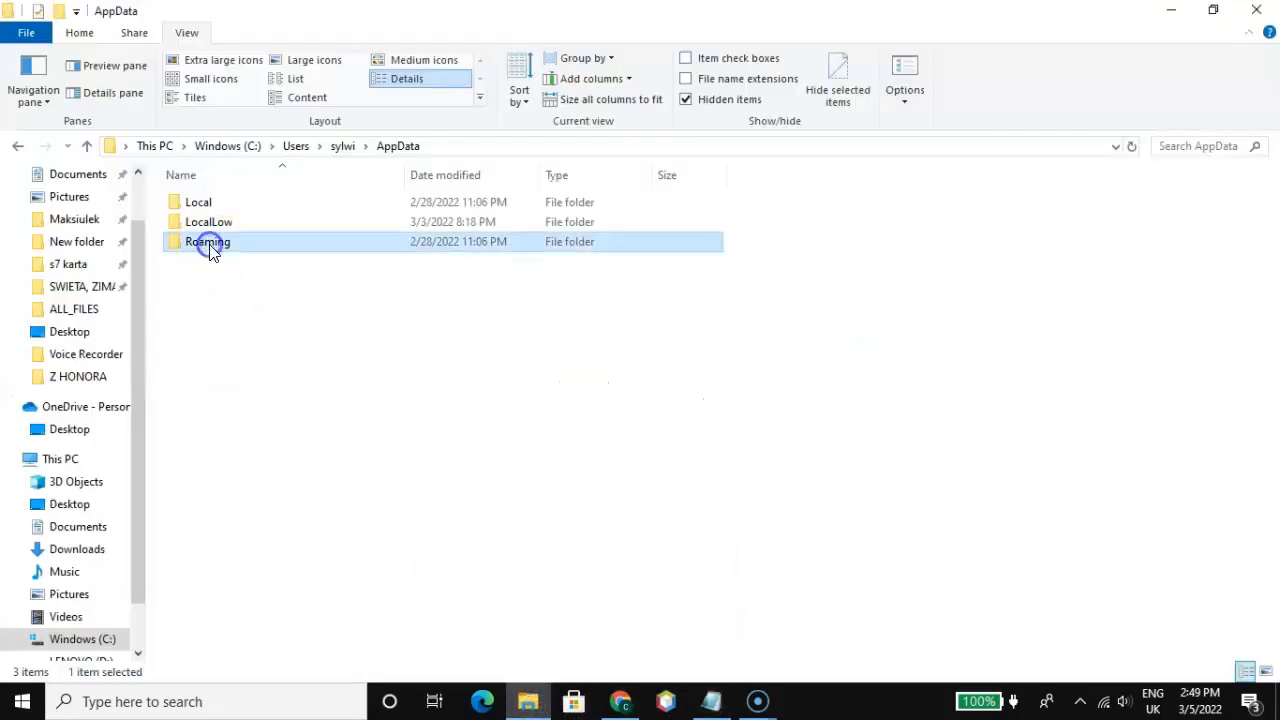
left_click(710, 700)
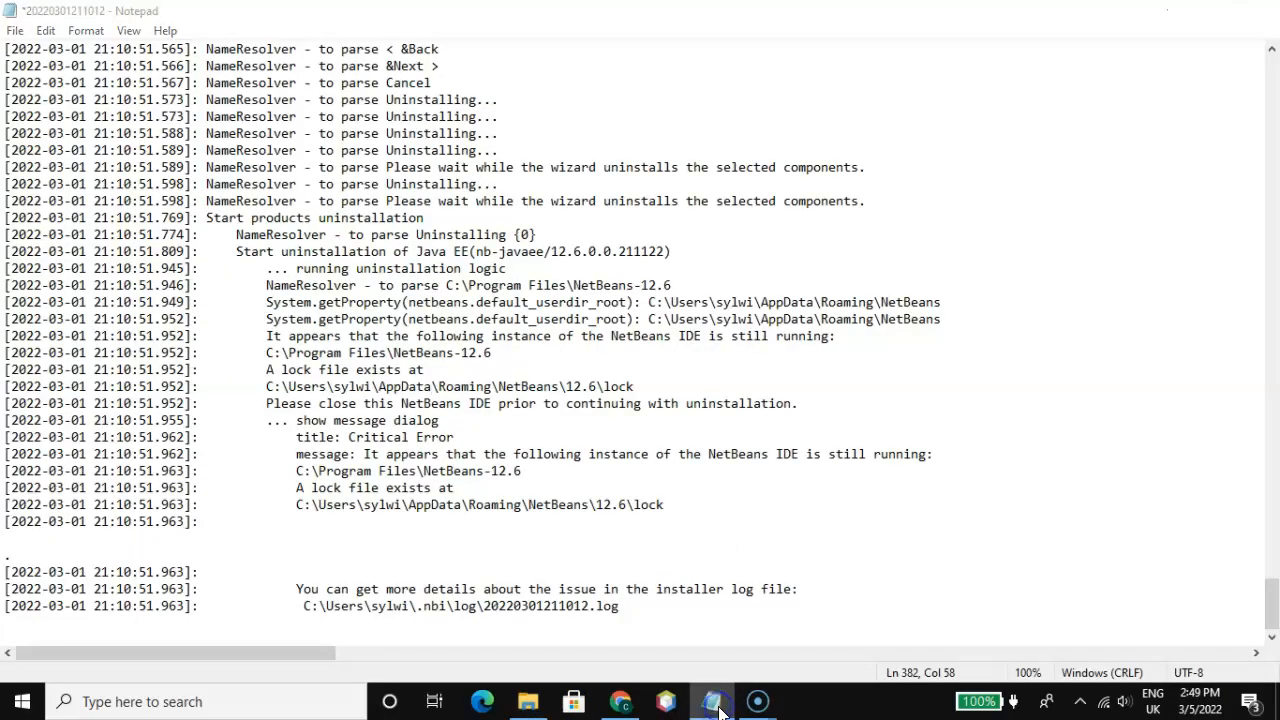
left_click(710, 702)
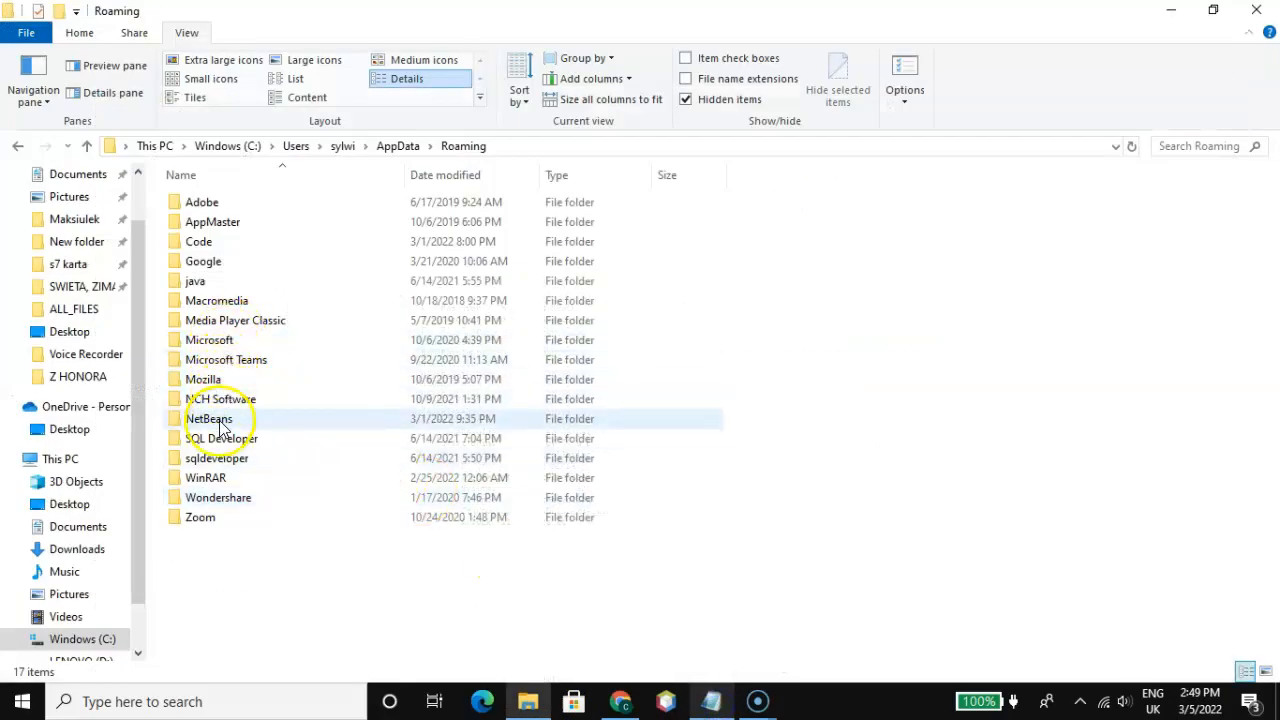
- Enter the NetBeans folder and its 12.6 subfolder containing the lock file
double_click(208, 420)
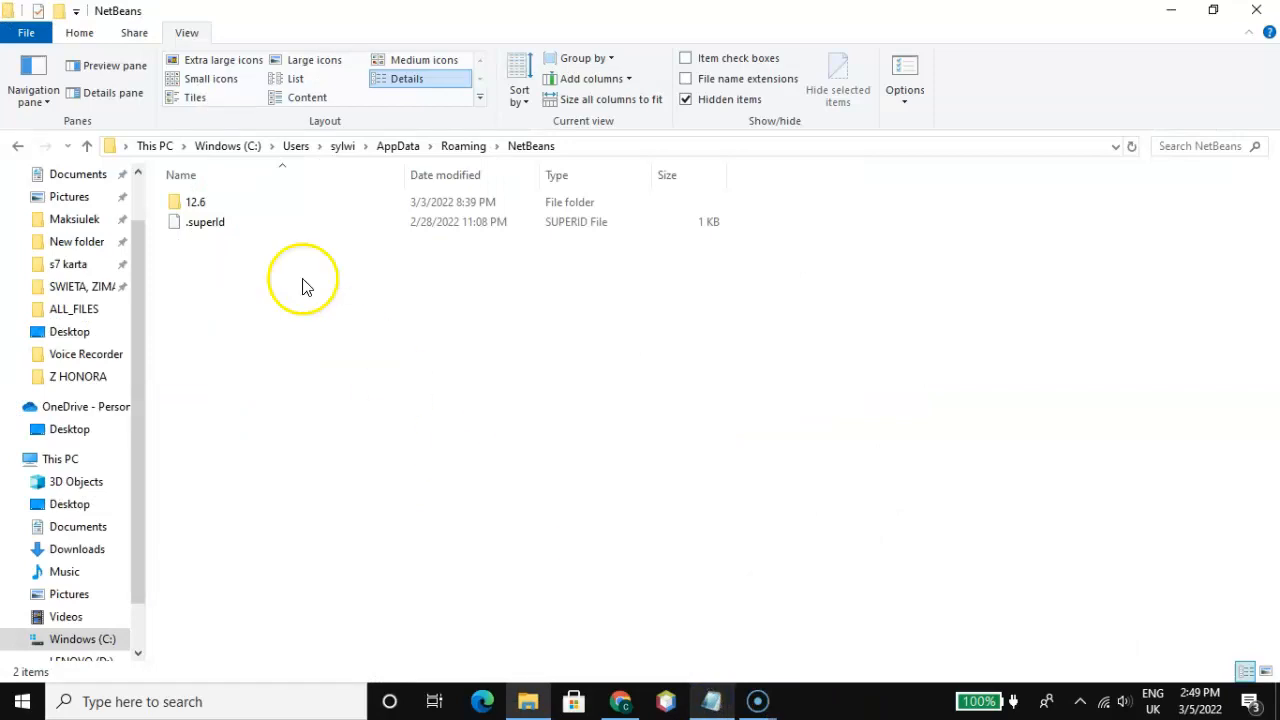
double_click(196, 200)
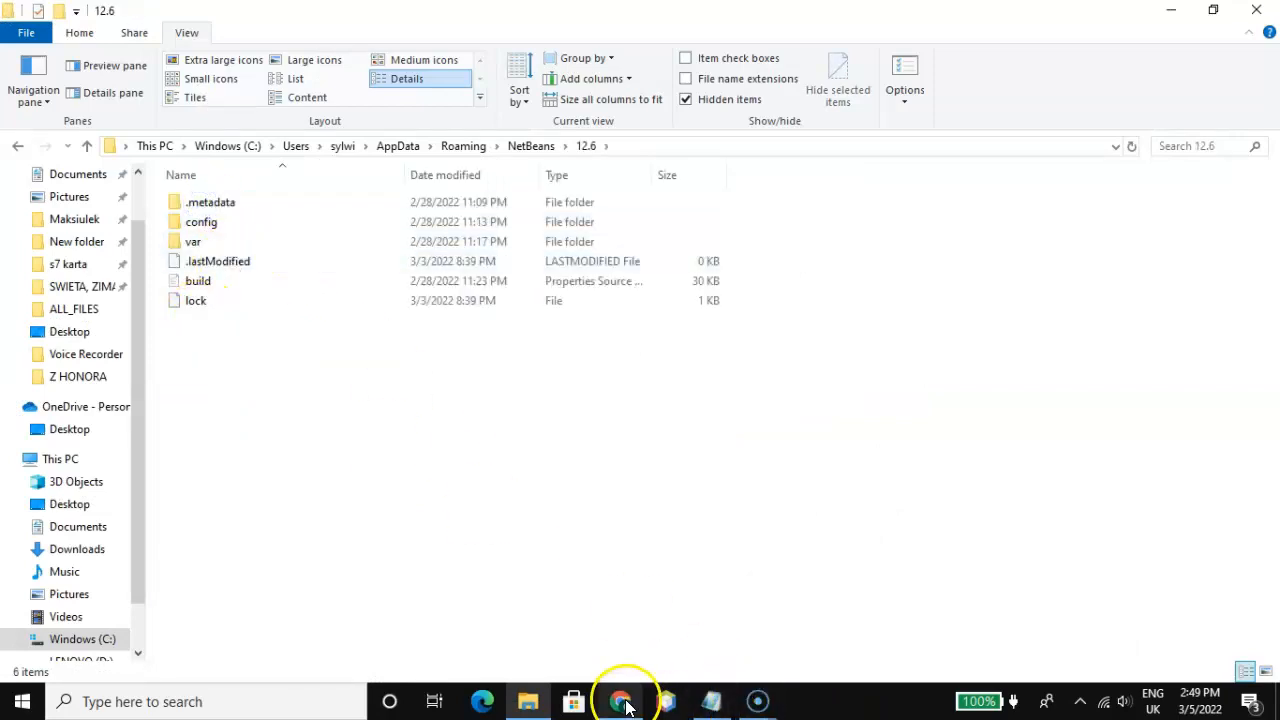
- Delete the lock file from the NetBeans 12.6 folder via its context menu
left_click(712, 700)
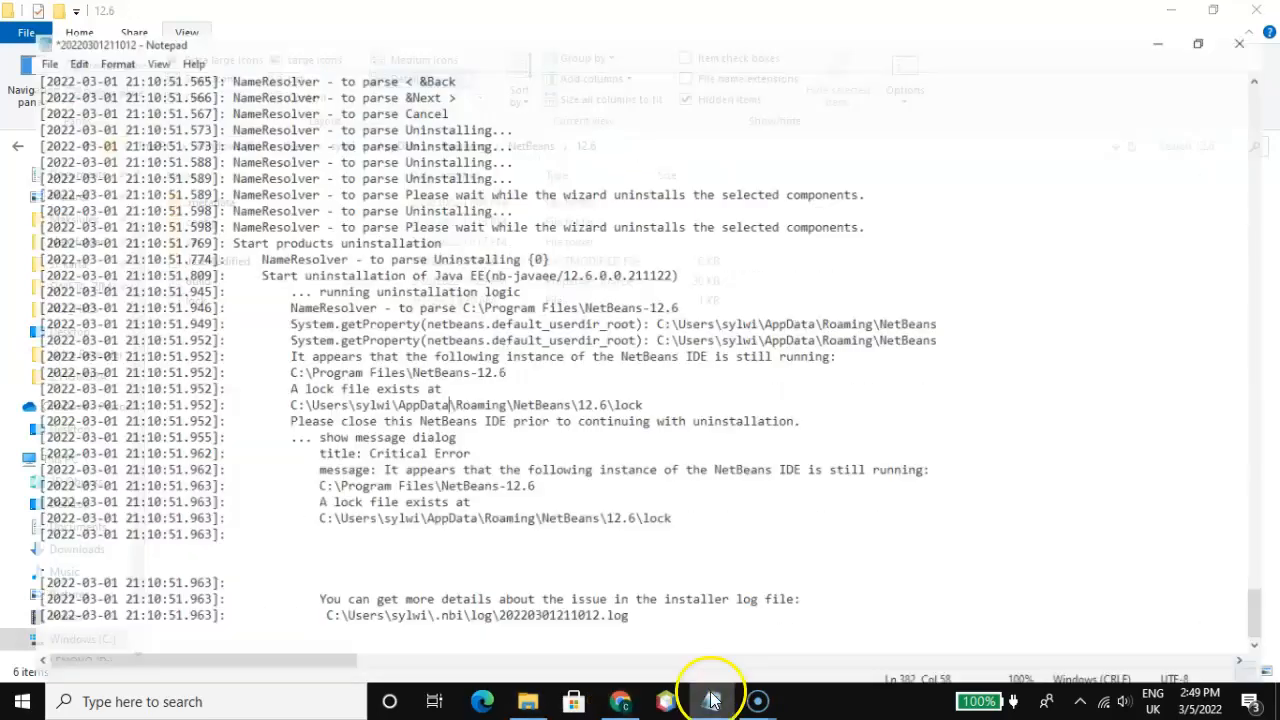
left_click(712, 700)
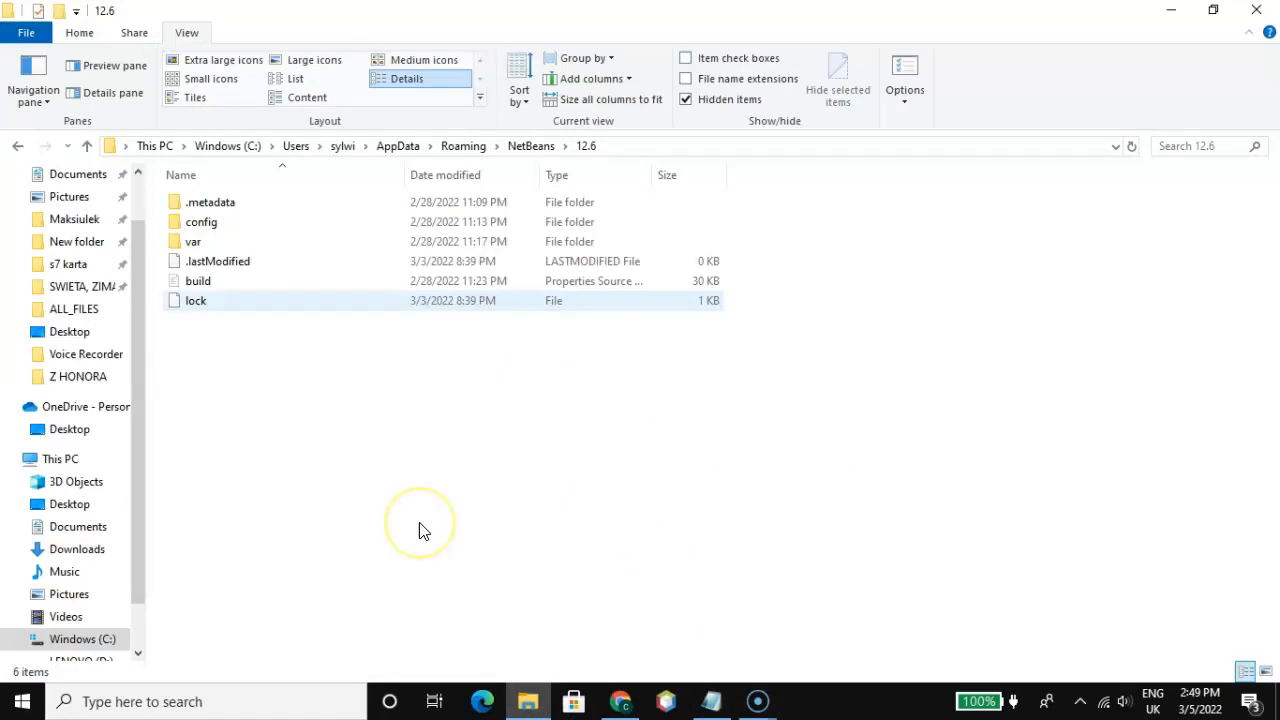
left_click(196, 300)
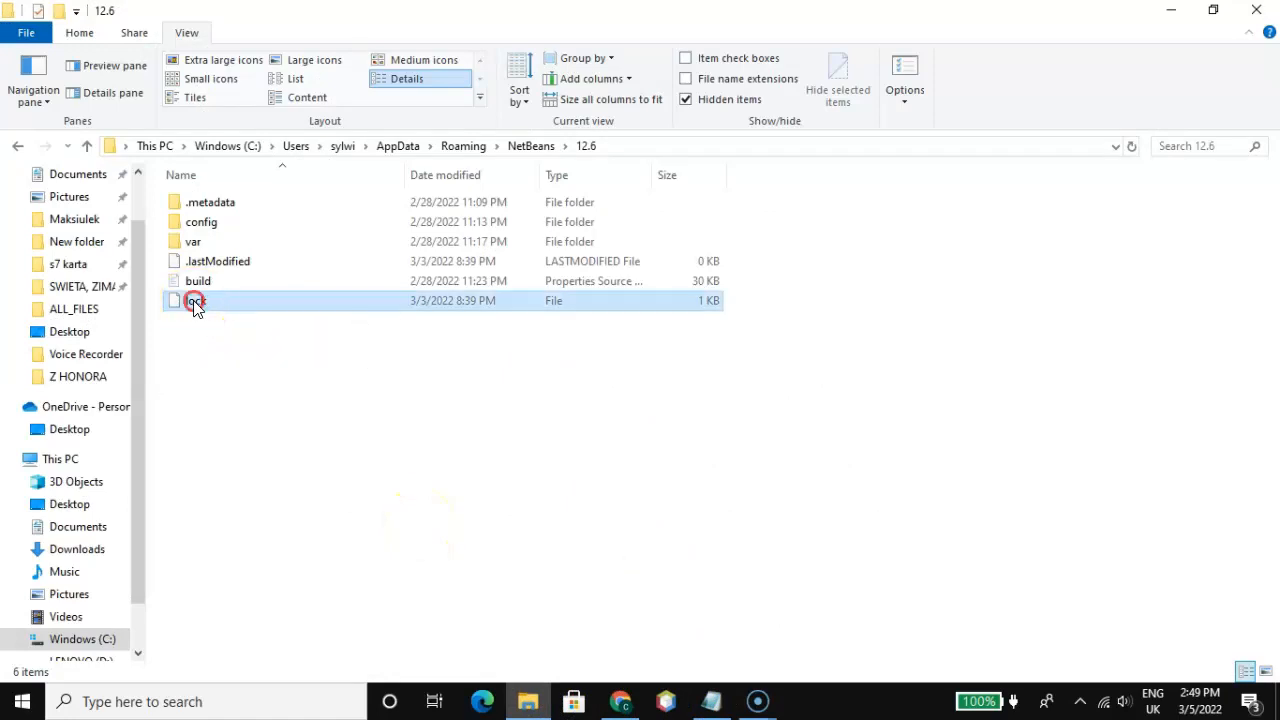
right_click(196, 300)
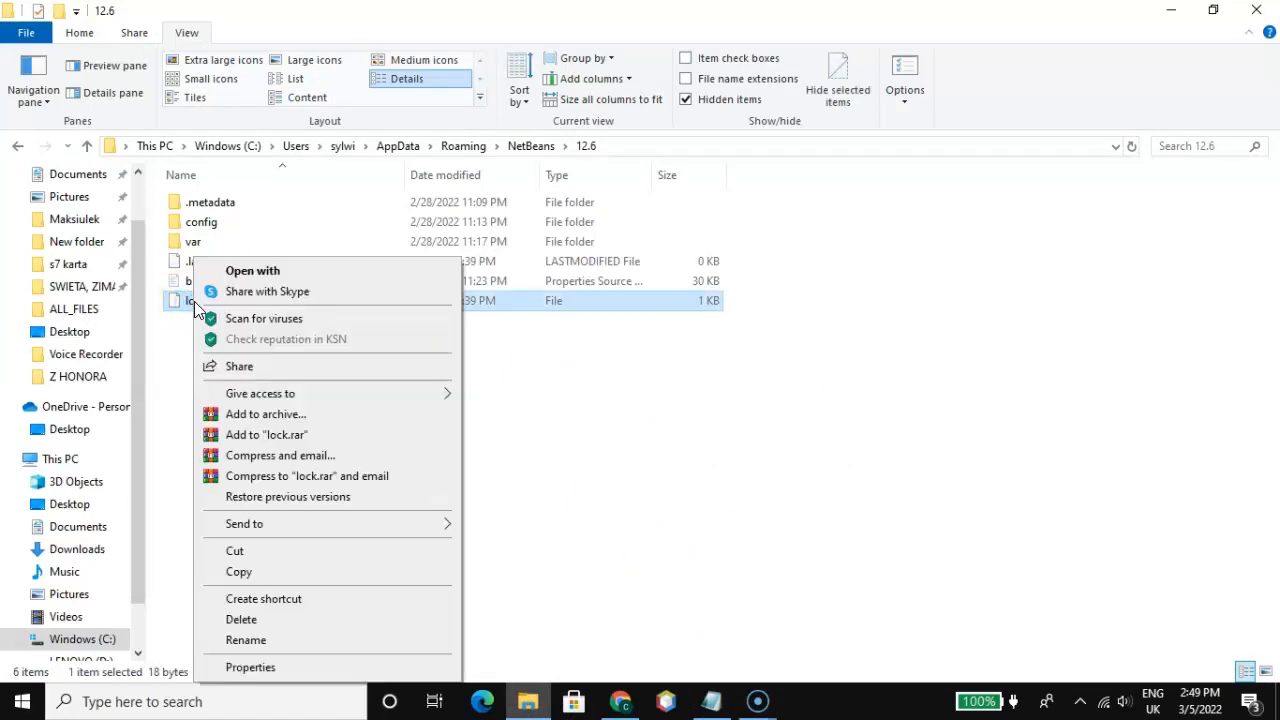
mouse_move(240, 620)
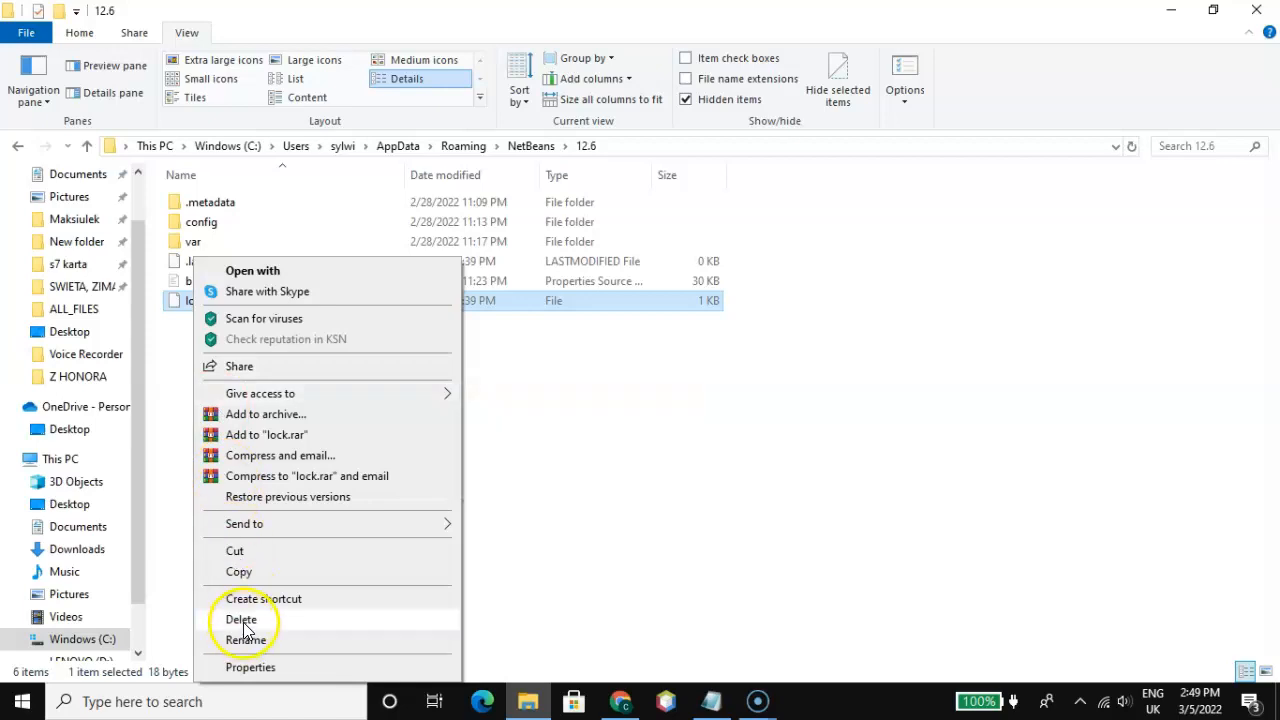
left_click(240, 620)
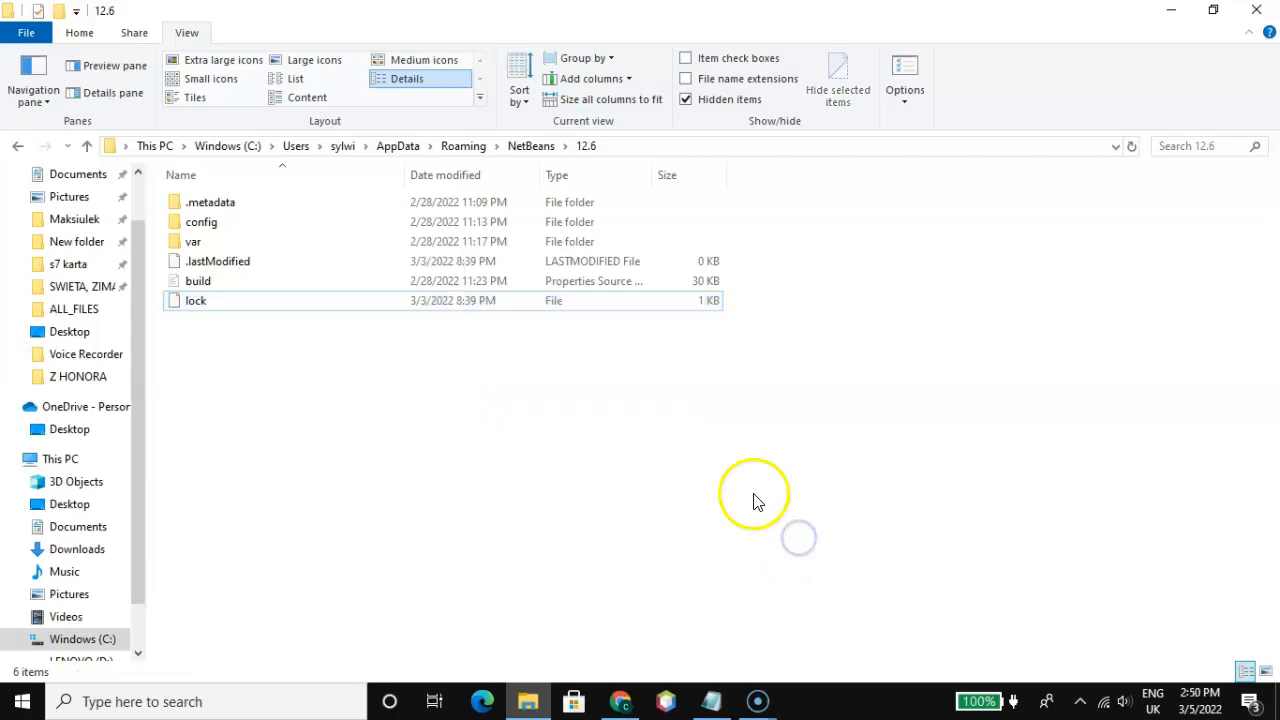